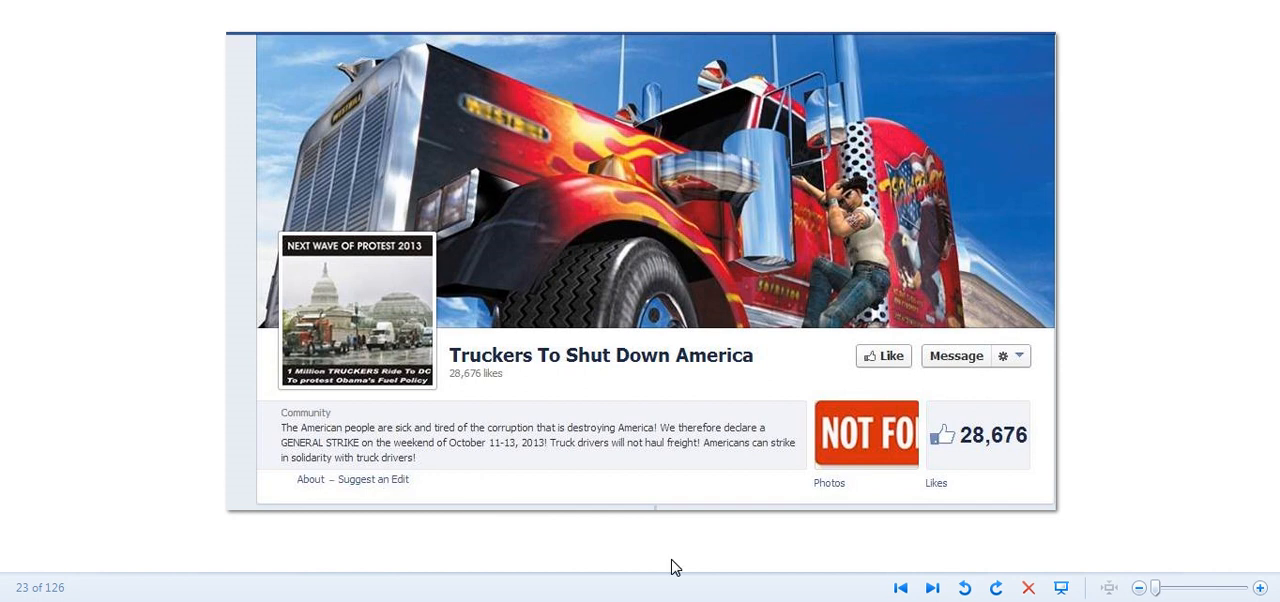
pyautogui.moveTo(932, 587)
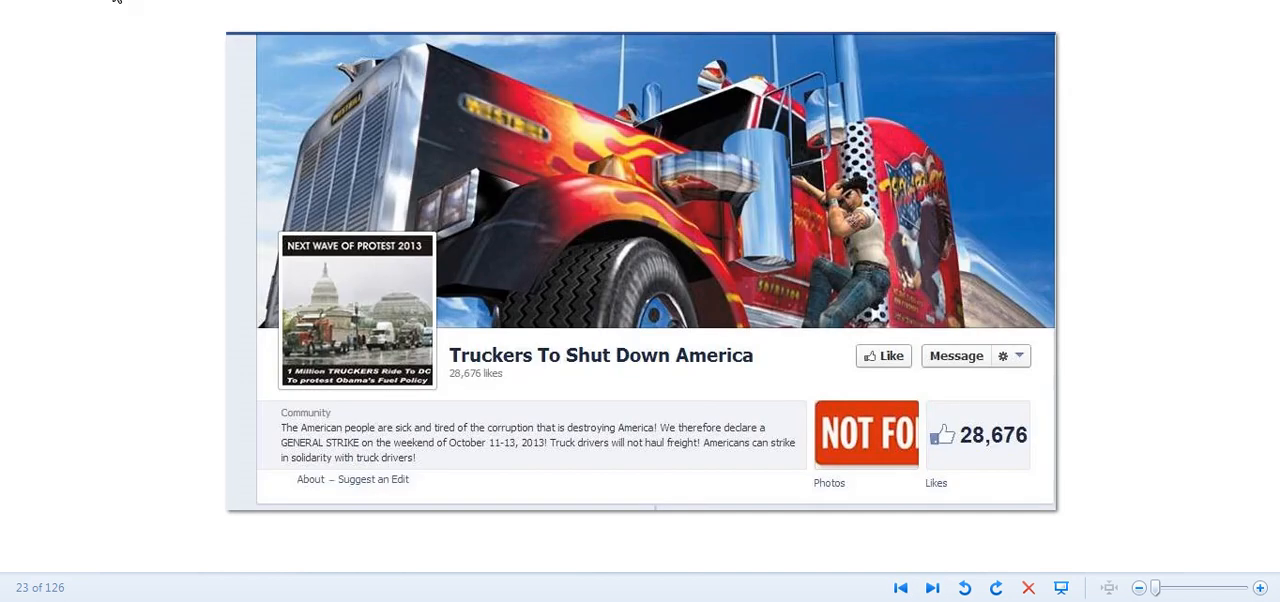
pyautogui.moveTo(987, 51)
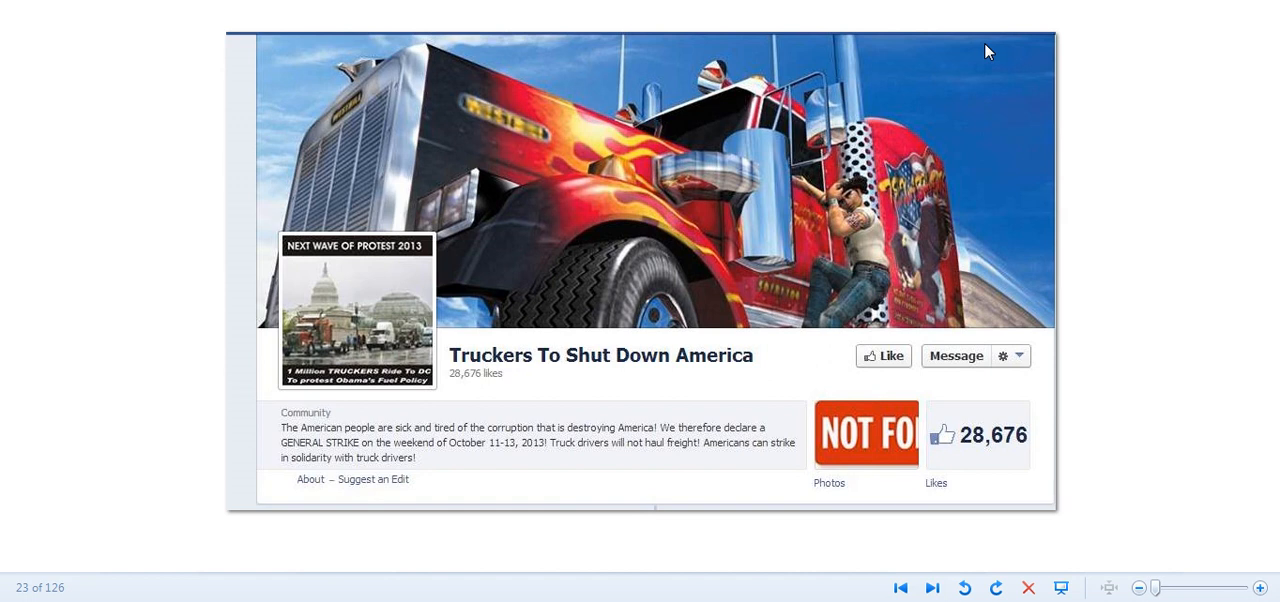
pyautogui.moveTo(1216, 2)
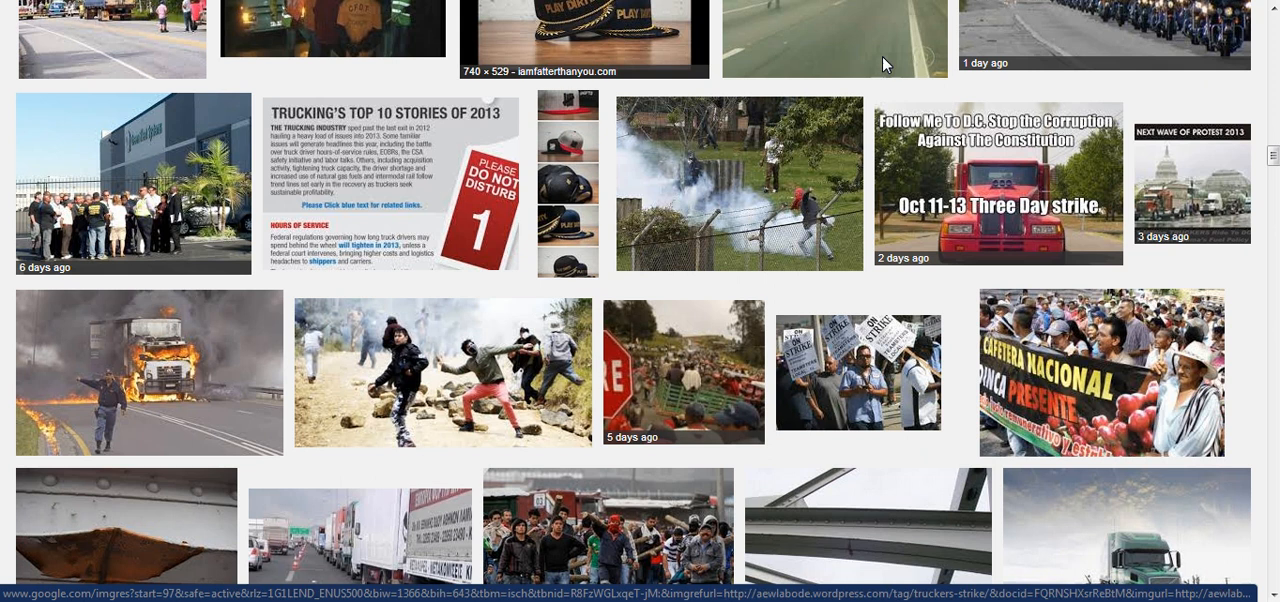
pyautogui.moveTo(390, 185)
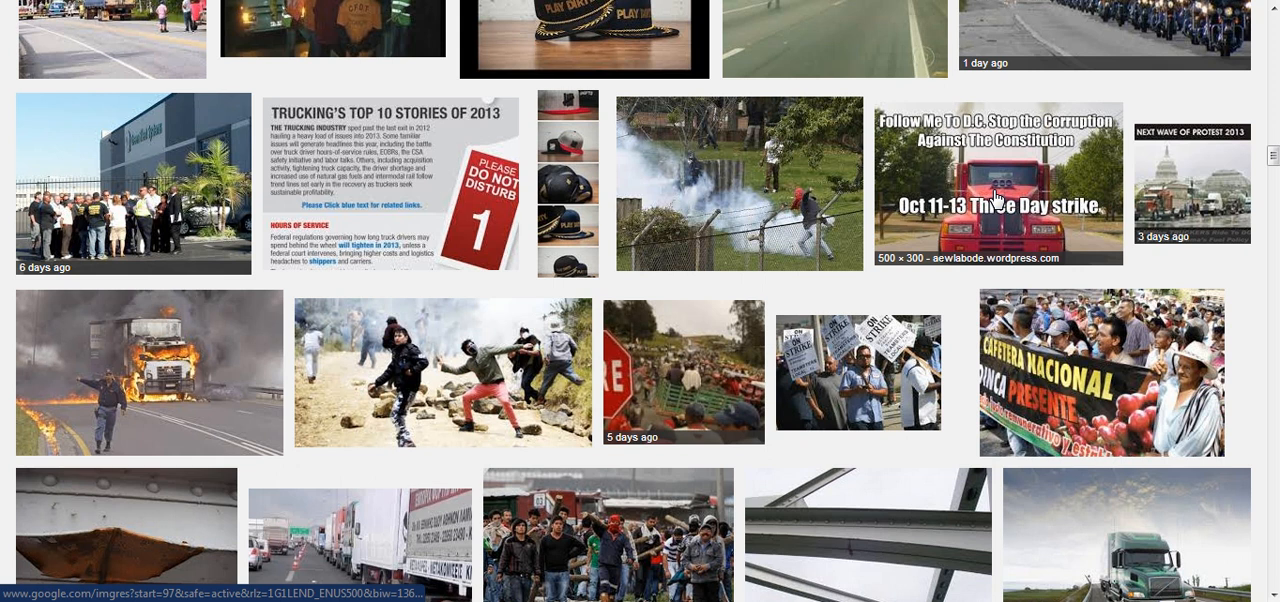
pyautogui.moveTo(975, 210)
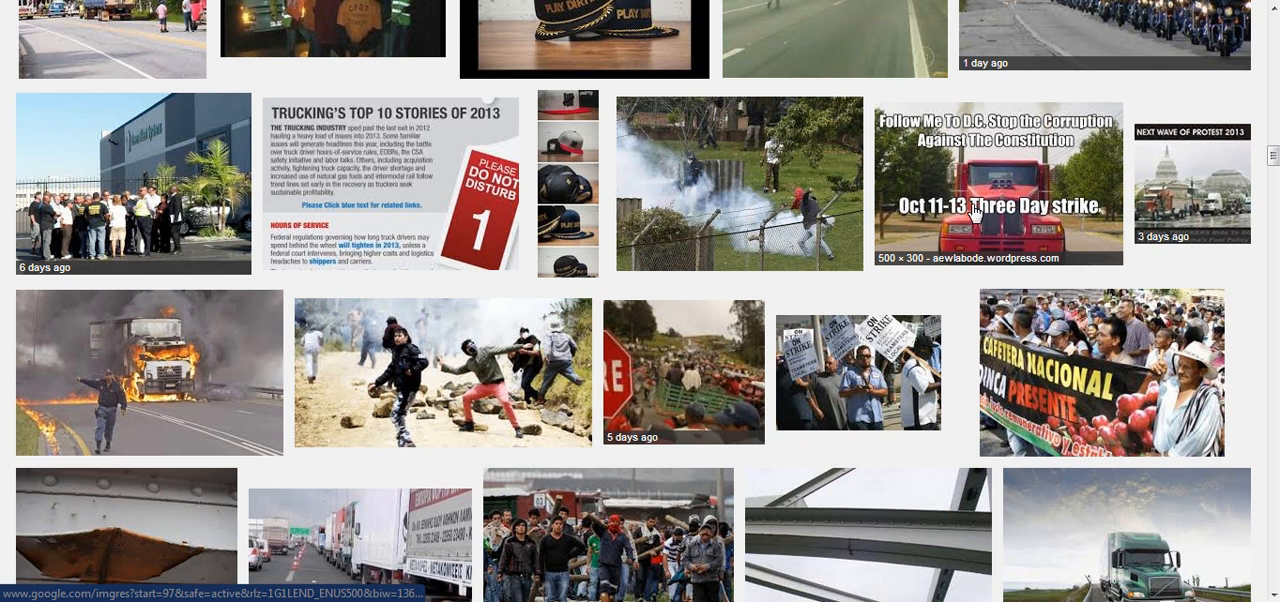
pyautogui.moveTo(970, 210)
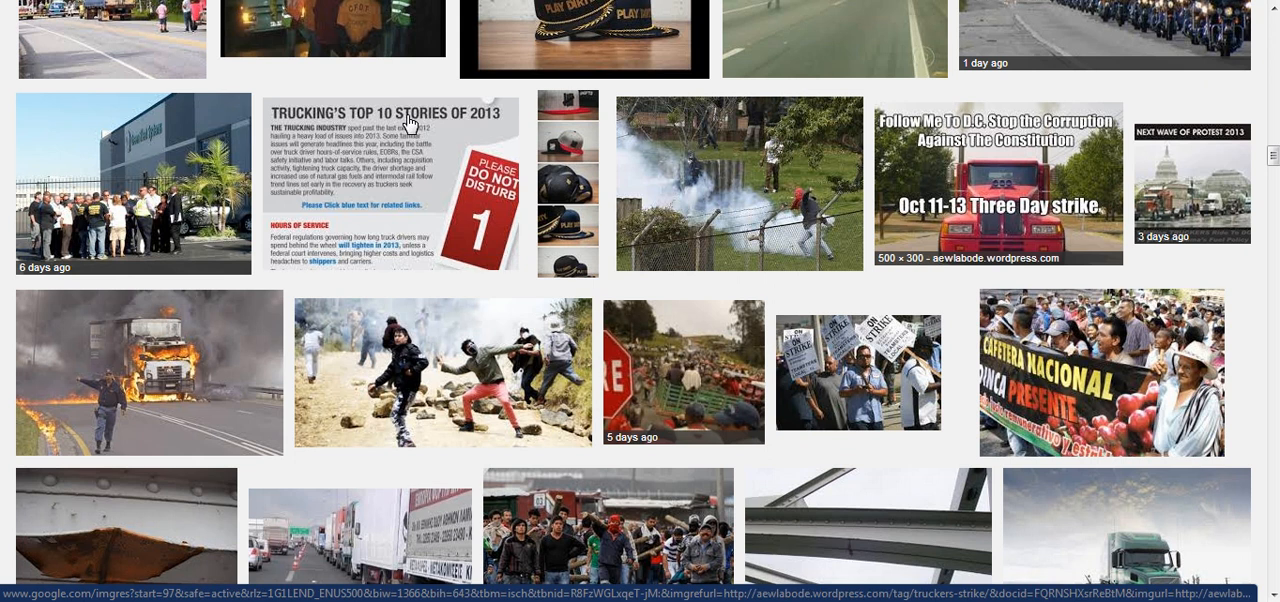
pyautogui.moveTo(1211, 170)
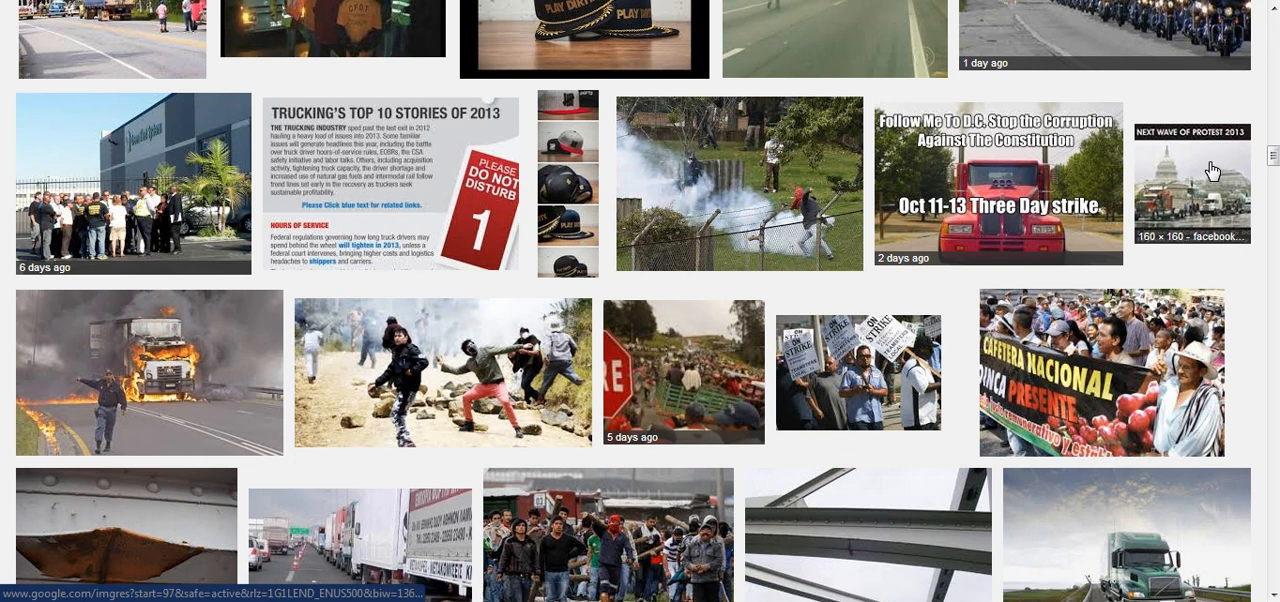
pyautogui.moveTo(1190, 180)
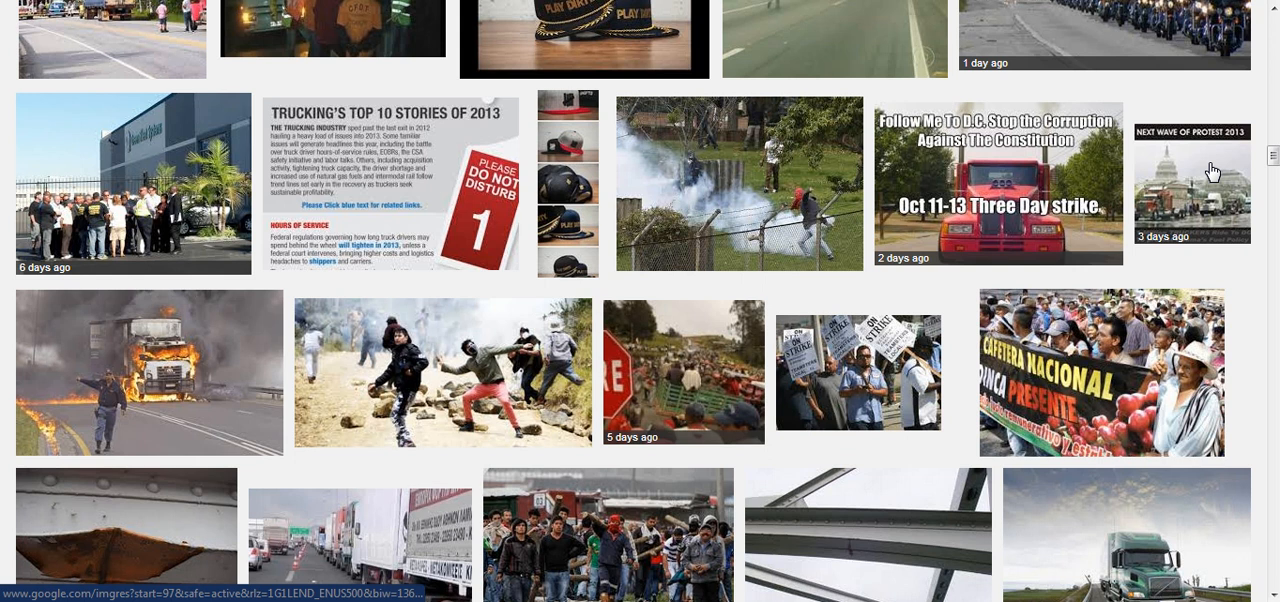
pyautogui.moveTo(445, 10)
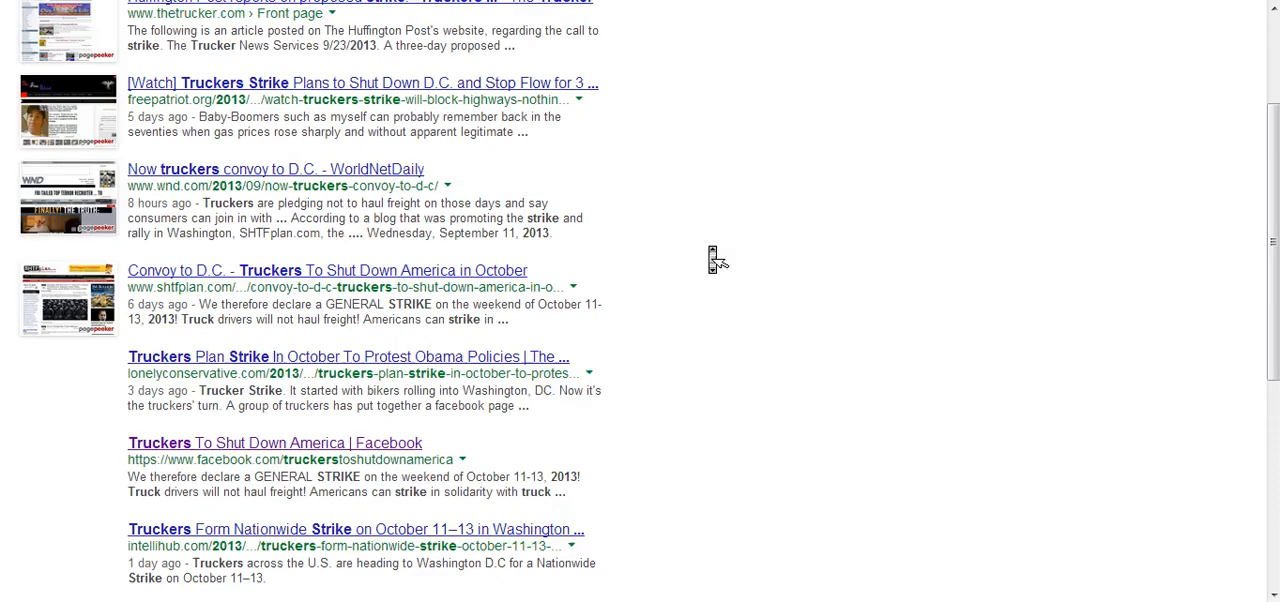
# Step: Scroll through page 2 of the truckers strike results to its last entries
pyautogui.scroll(3)
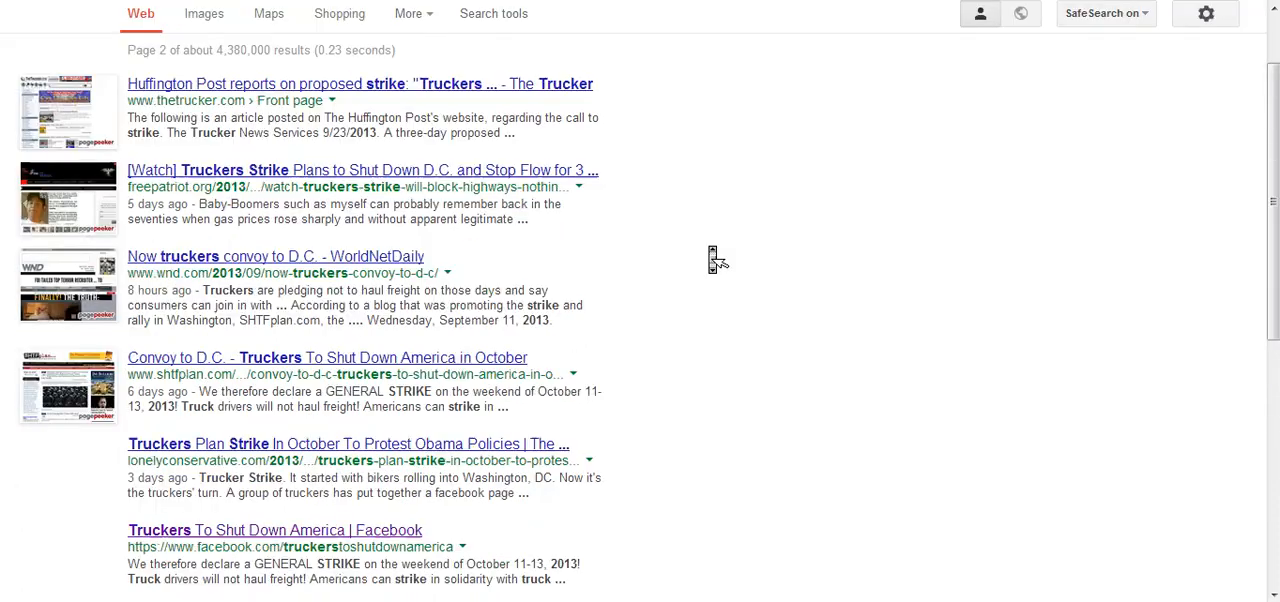
pyautogui.scroll(-3)
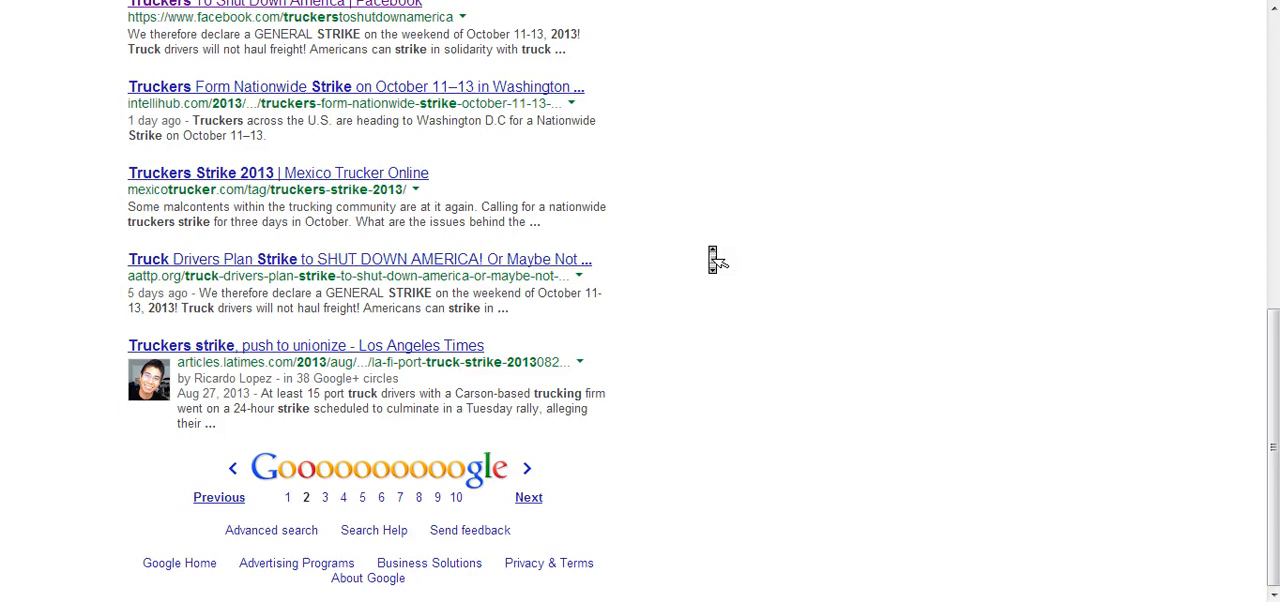
pyautogui.moveTo(288, 501)
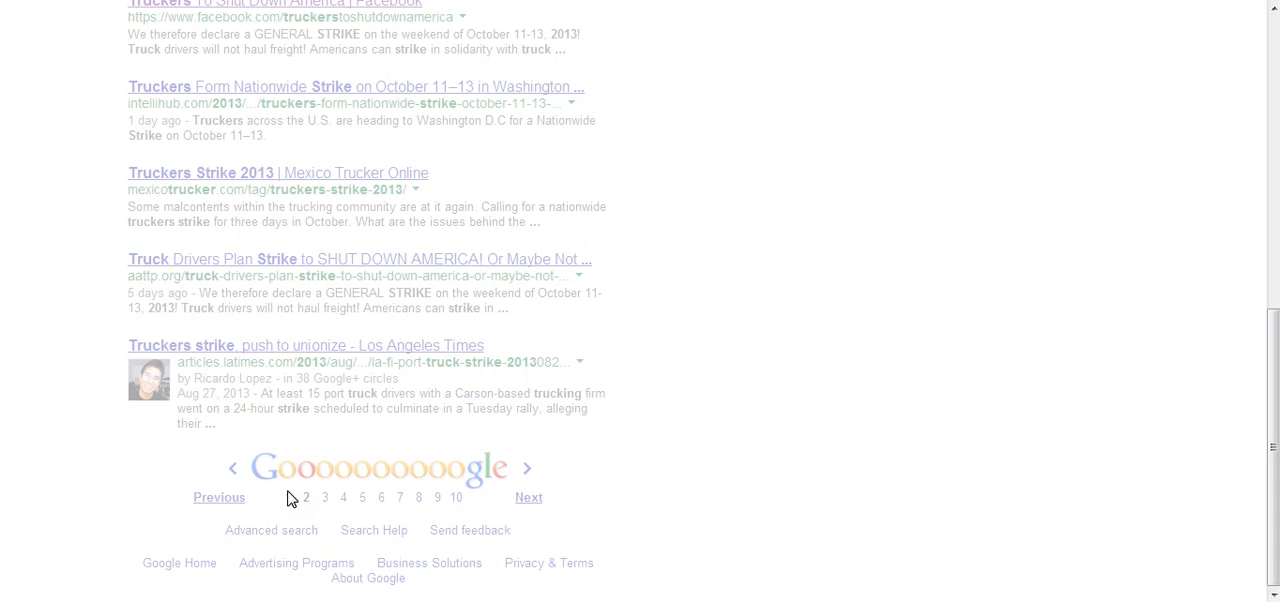
pyautogui.moveTo(690, 338)
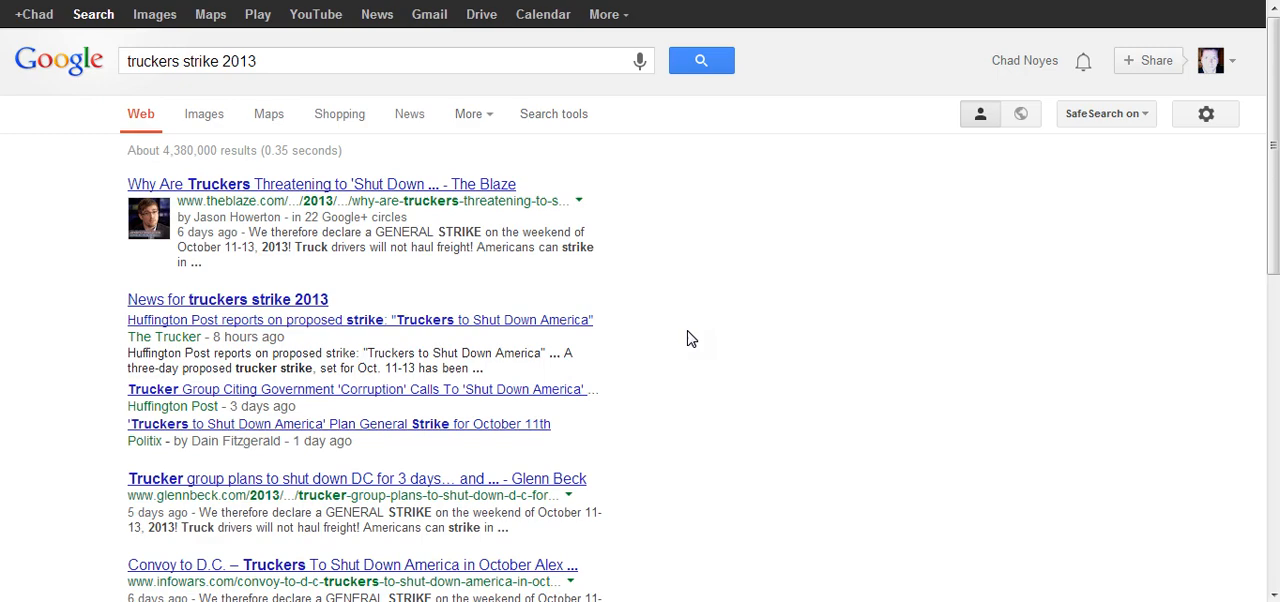
pyautogui.moveTo(645, 324)
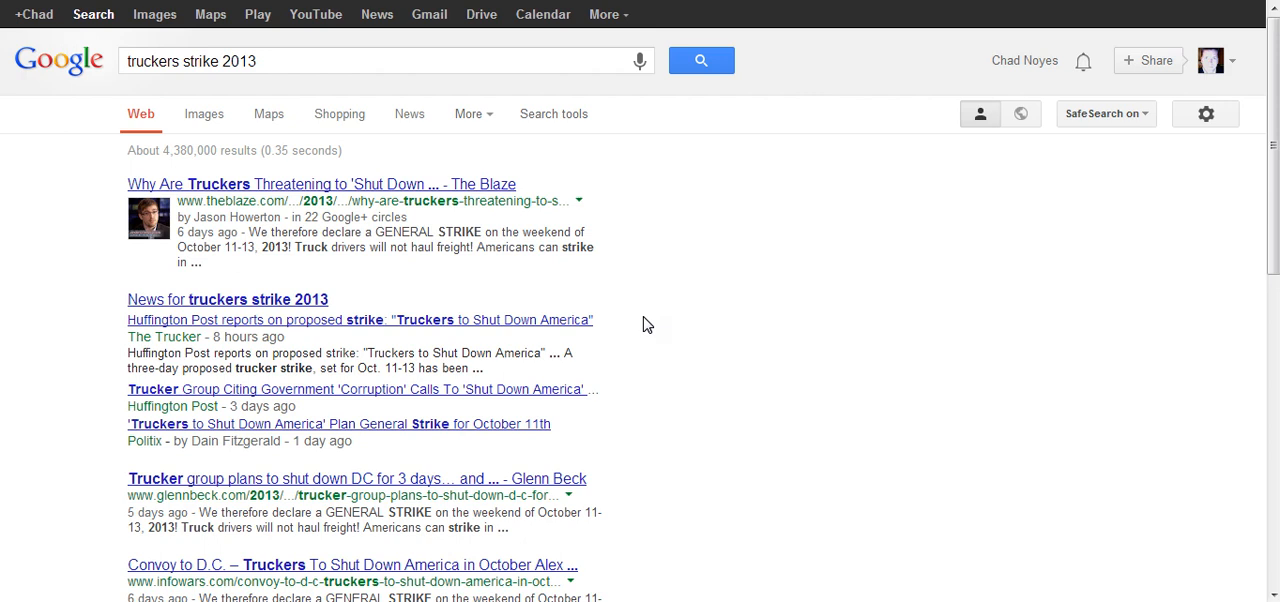
pyautogui.moveTo(640, 203)
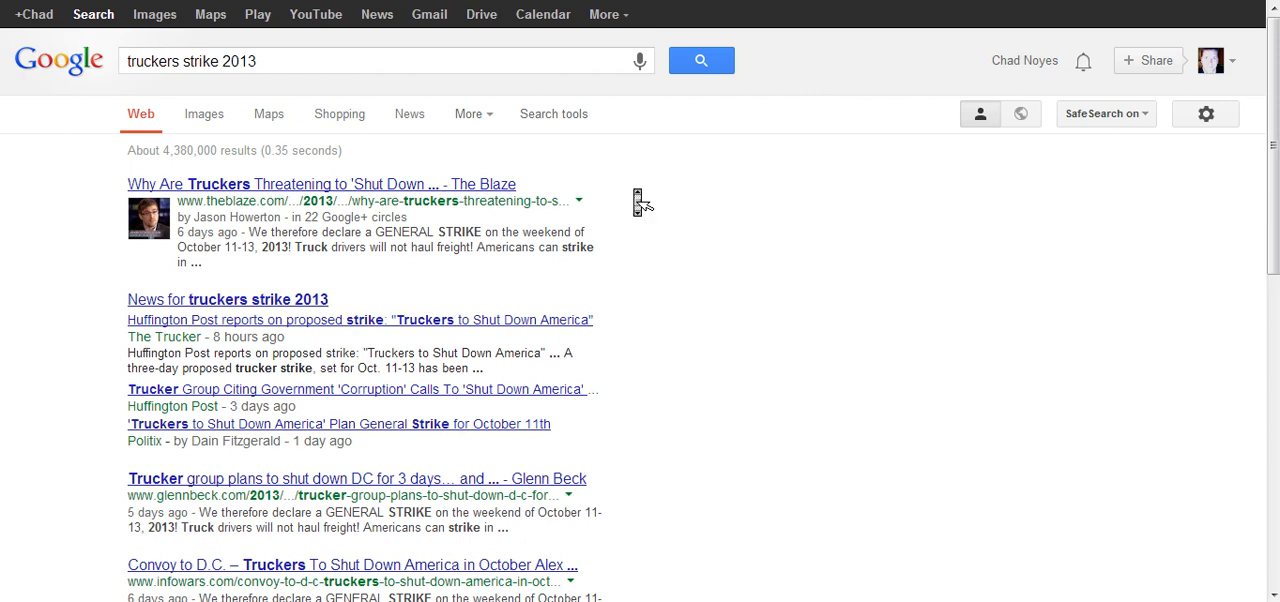
# Step: Scroll page 1 of truckers strike 2013 results down to the Freedom Outpost article
pyautogui.scroll(-3)
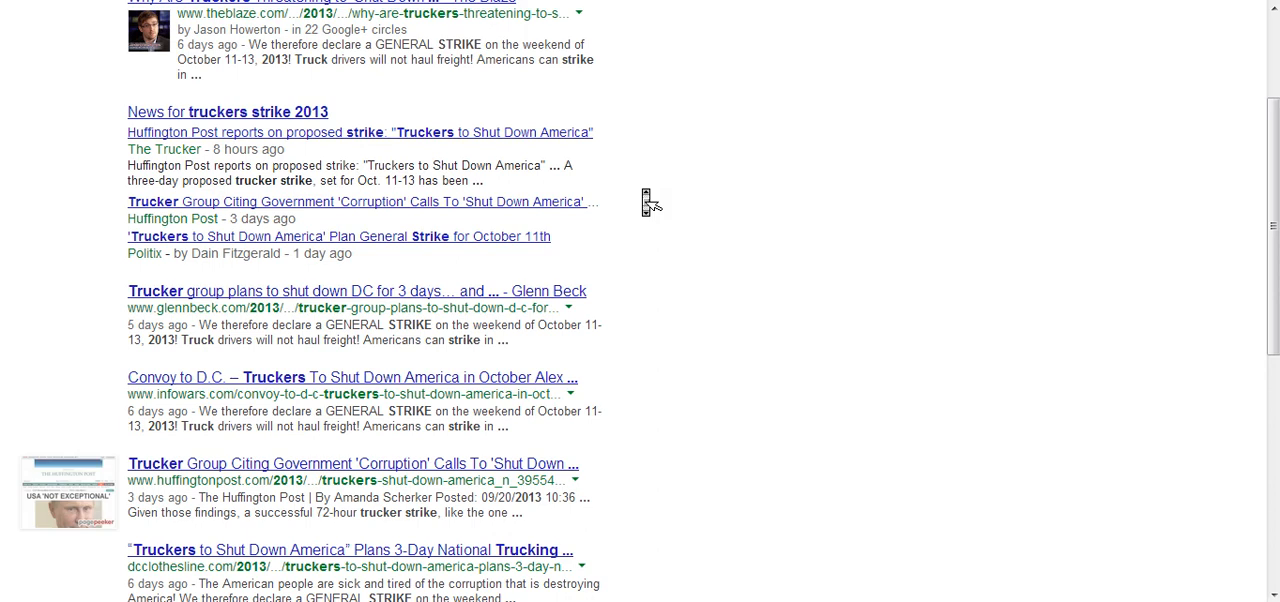
pyautogui.moveTo(645, 198)
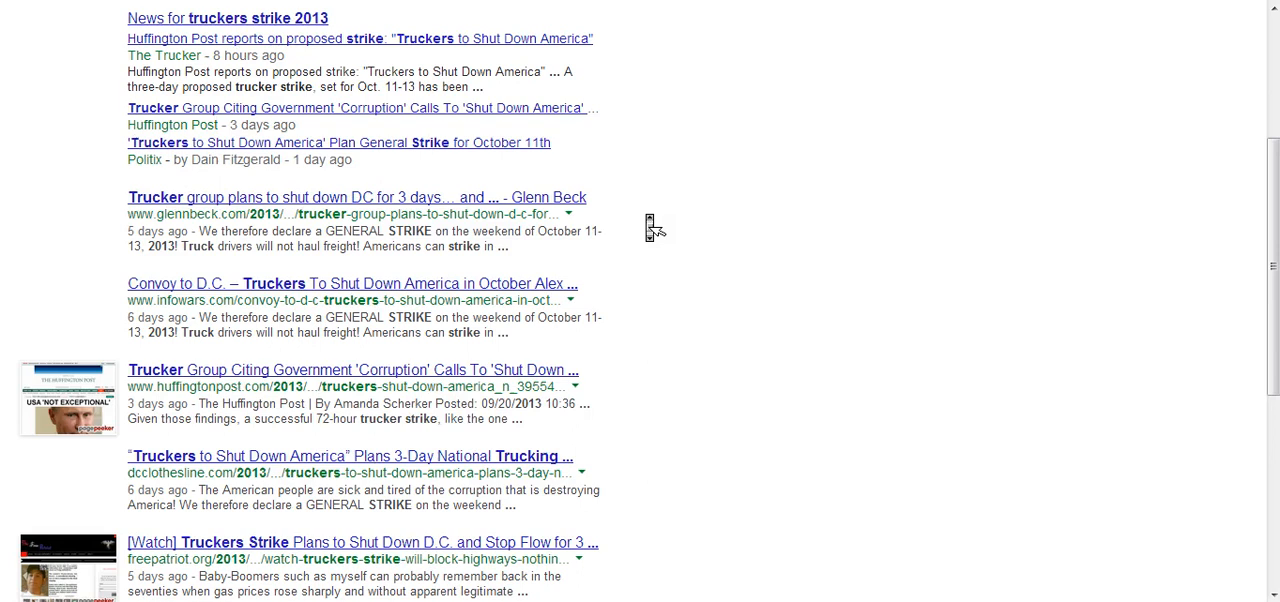
pyautogui.scroll(-3)
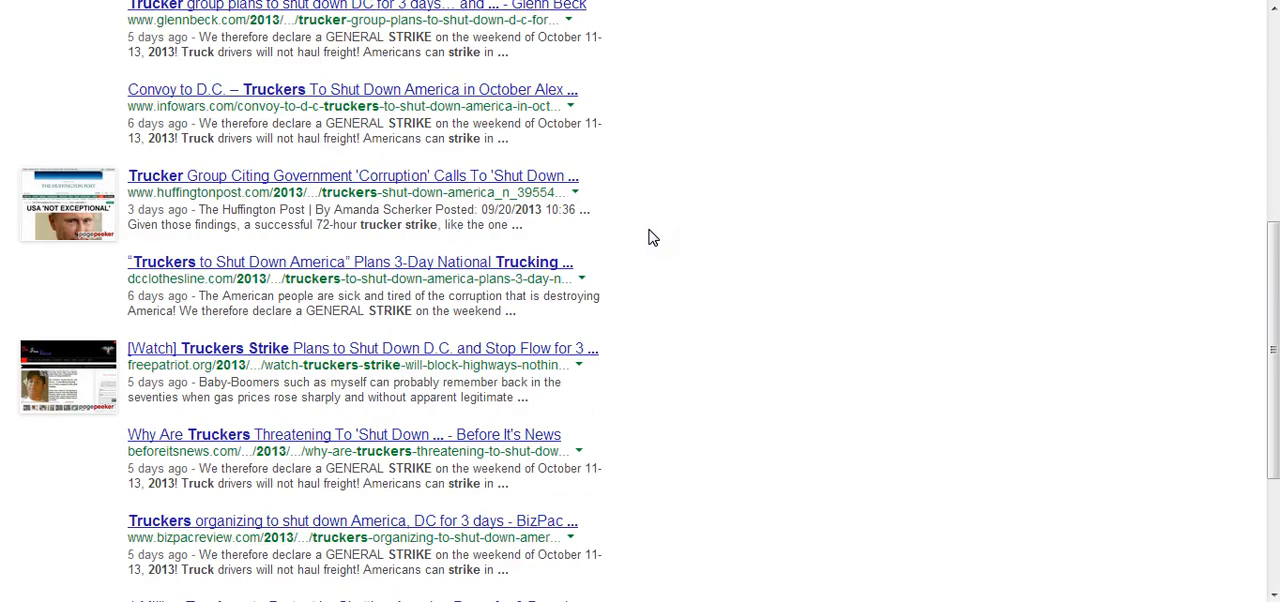
pyautogui.scroll(-3)
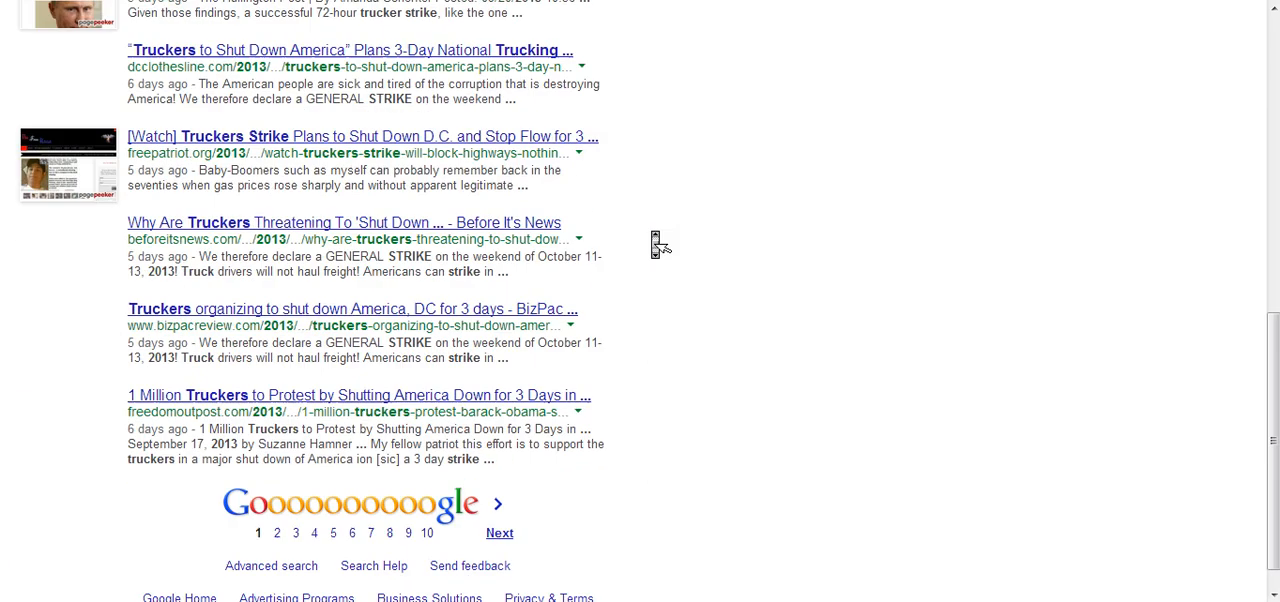
pyautogui.scroll(-3)
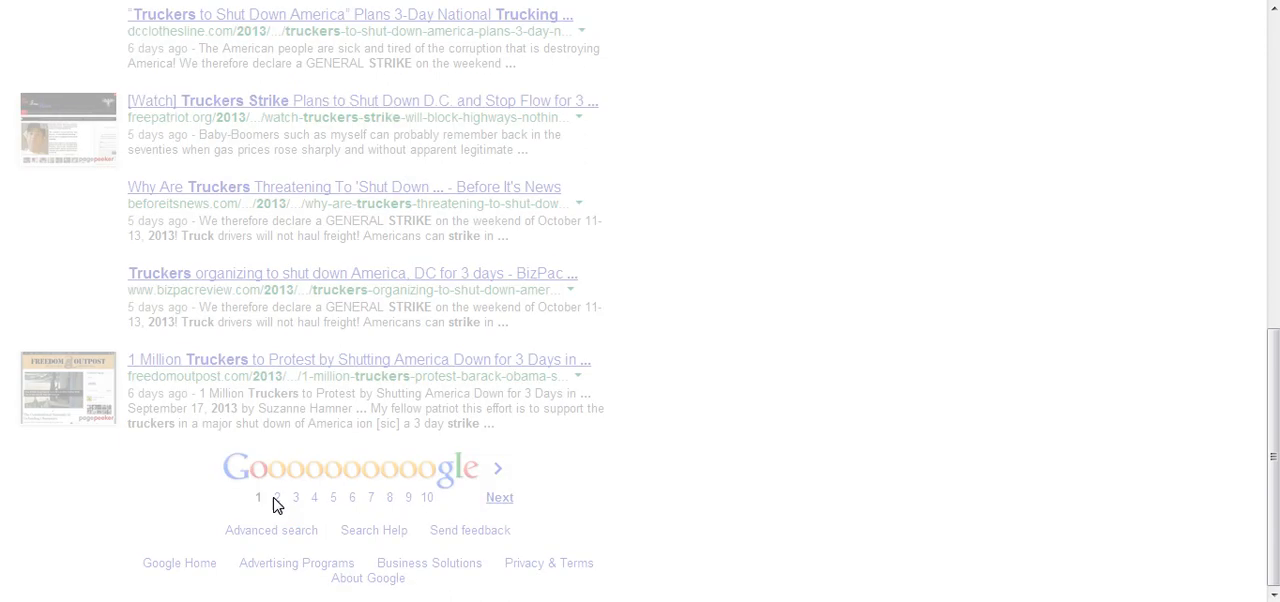
pyautogui.moveTo(650, 468)
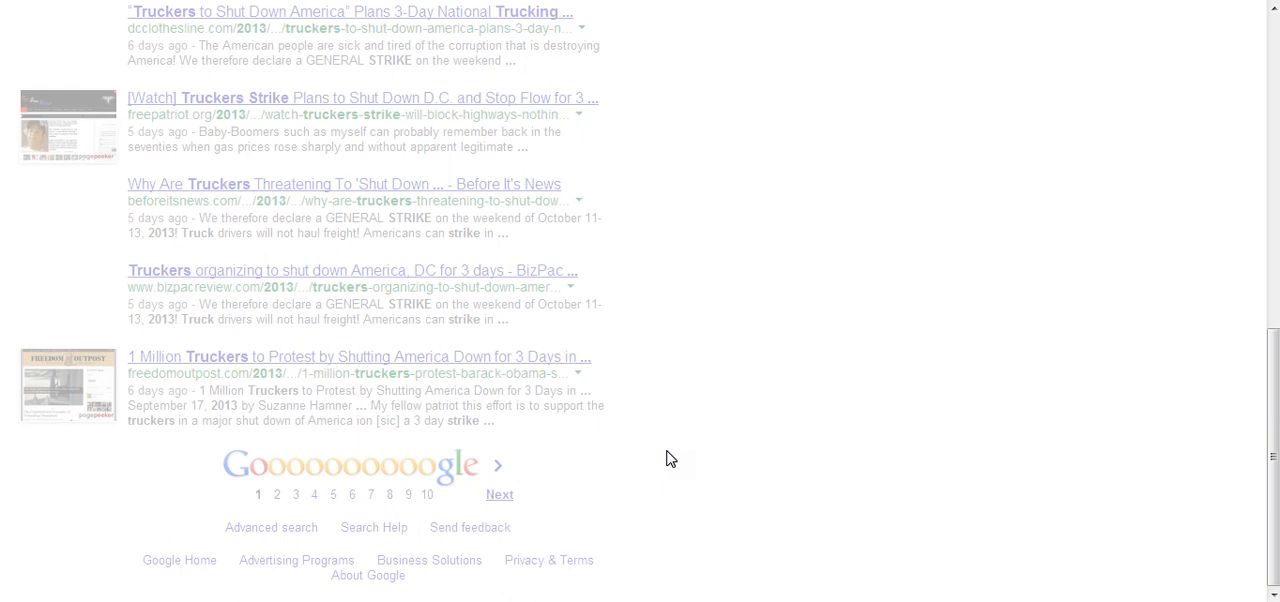
# Step: Find the 'Truckers To Shut Down America | Facebook' result on page 2 and open it
pyautogui.scroll(3)
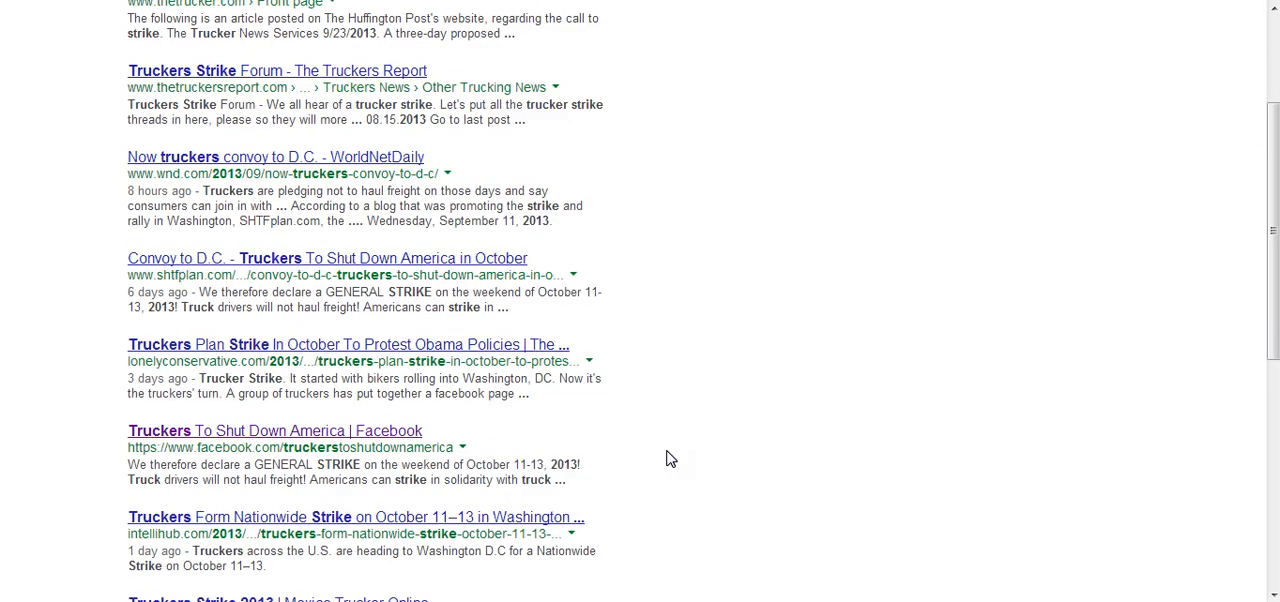
pyautogui.scroll(-3)
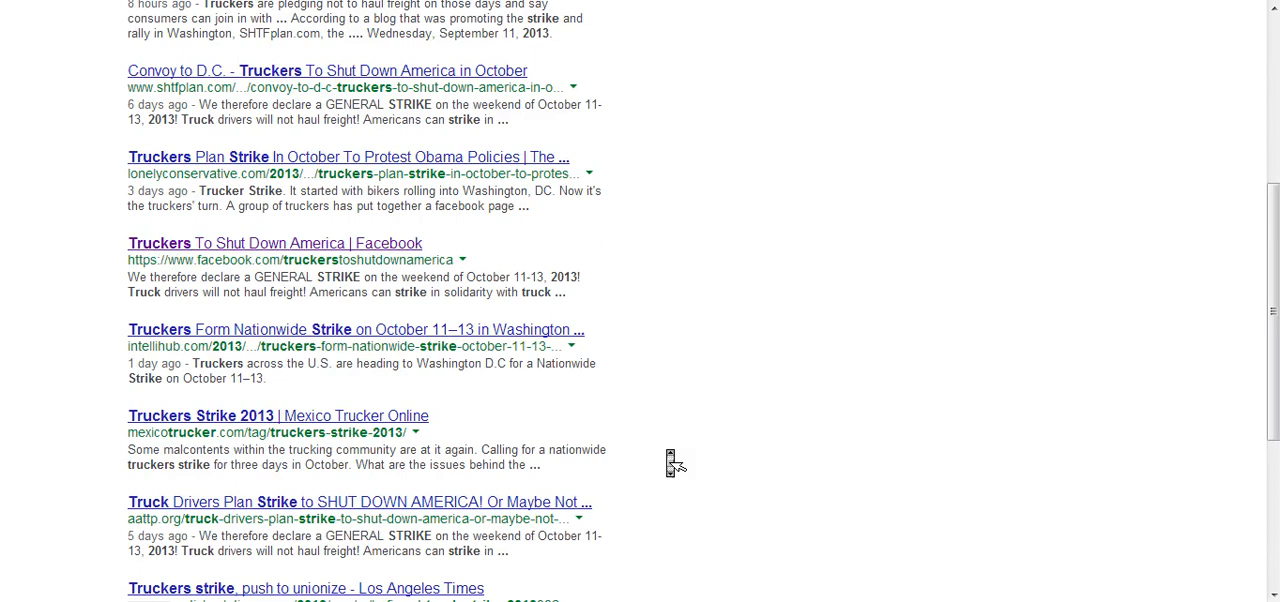
pyautogui.moveTo(230, 260)
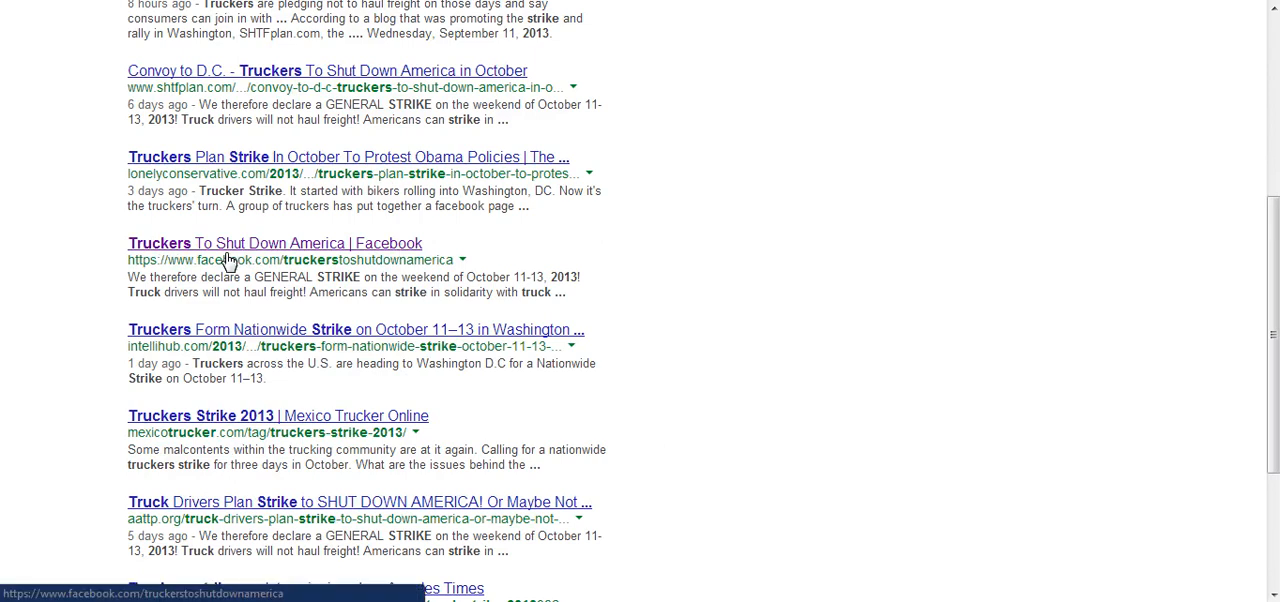
pyautogui.moveTo(170, 250)
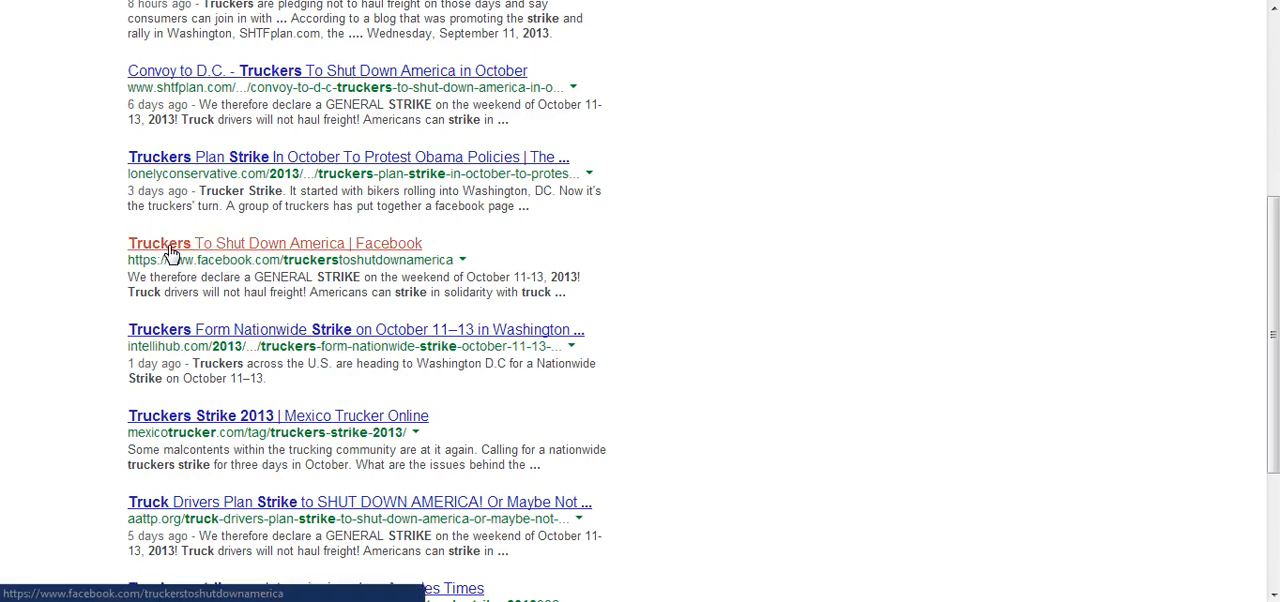
pyautogui.click(274, 242)
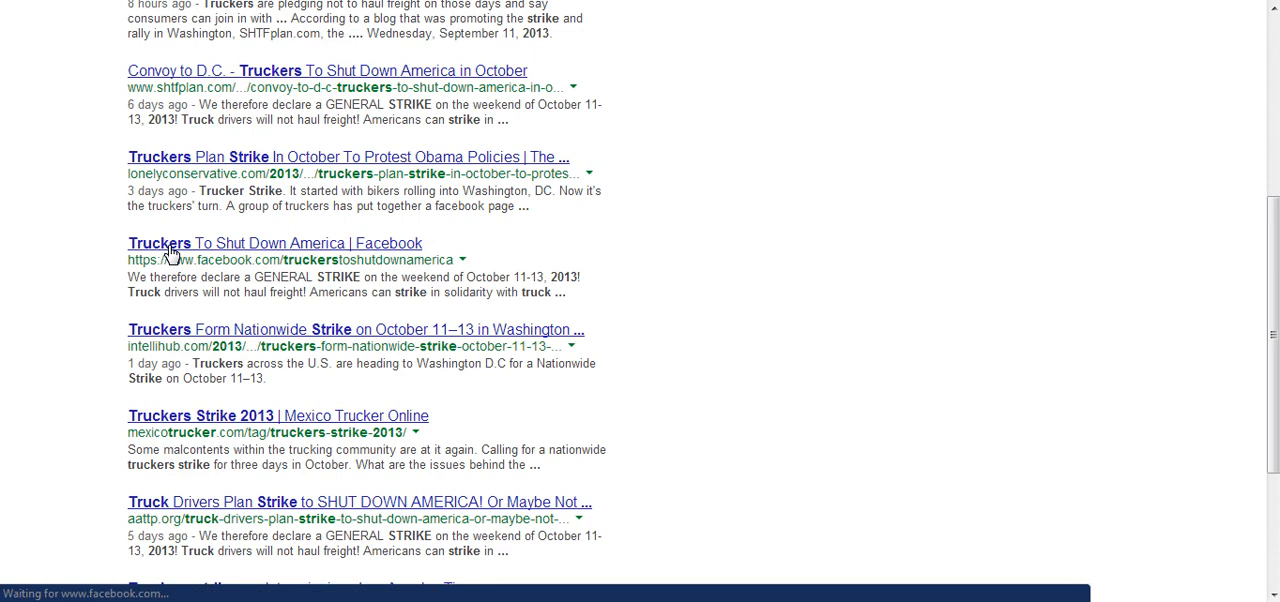
# Step: Click the Truckers To Shut Down America result again, landing on the Facebook news feed
pyautogui.click(274, 243)
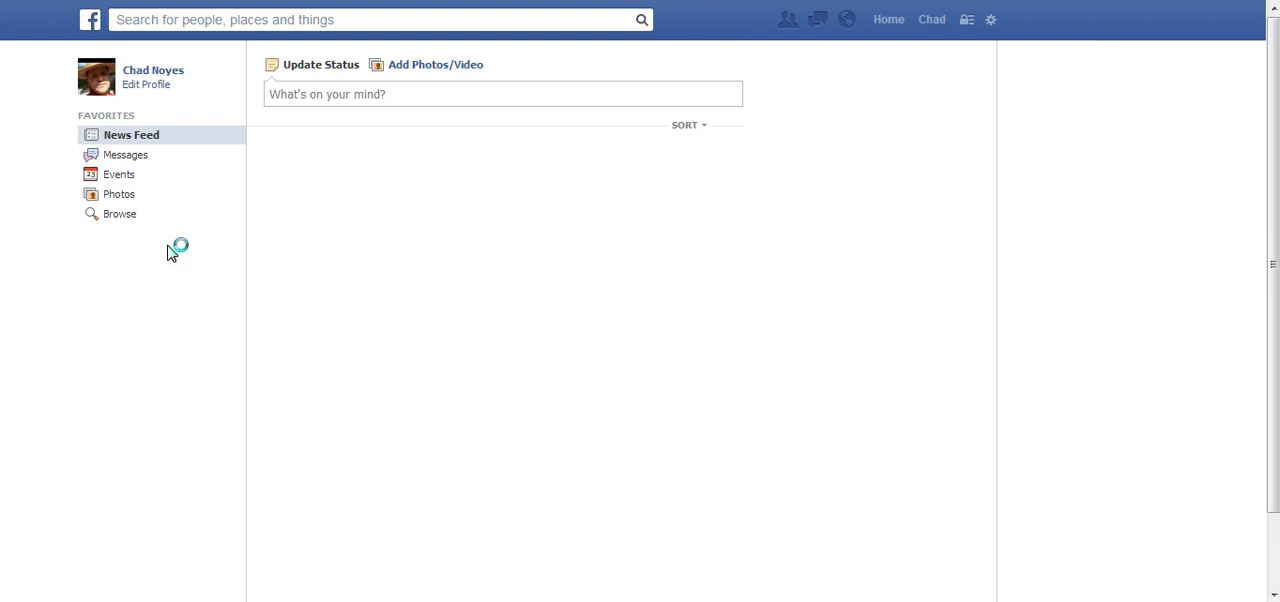
pyautogui.moveTo(793, 186)
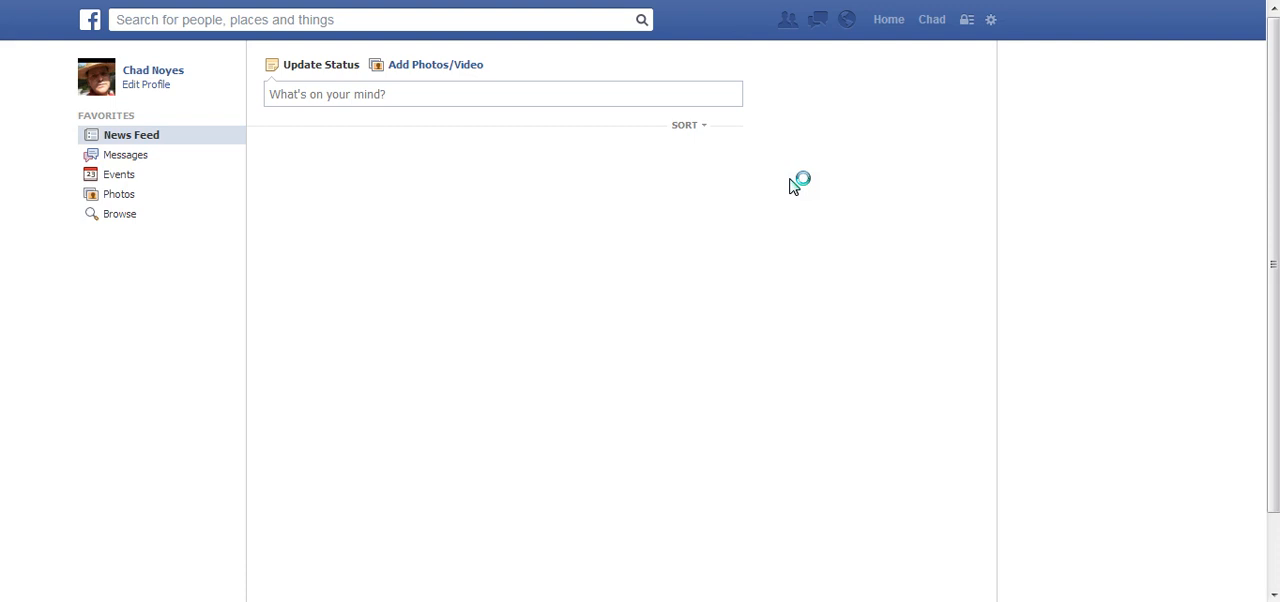
pyautogui.moveTo(818, 57)
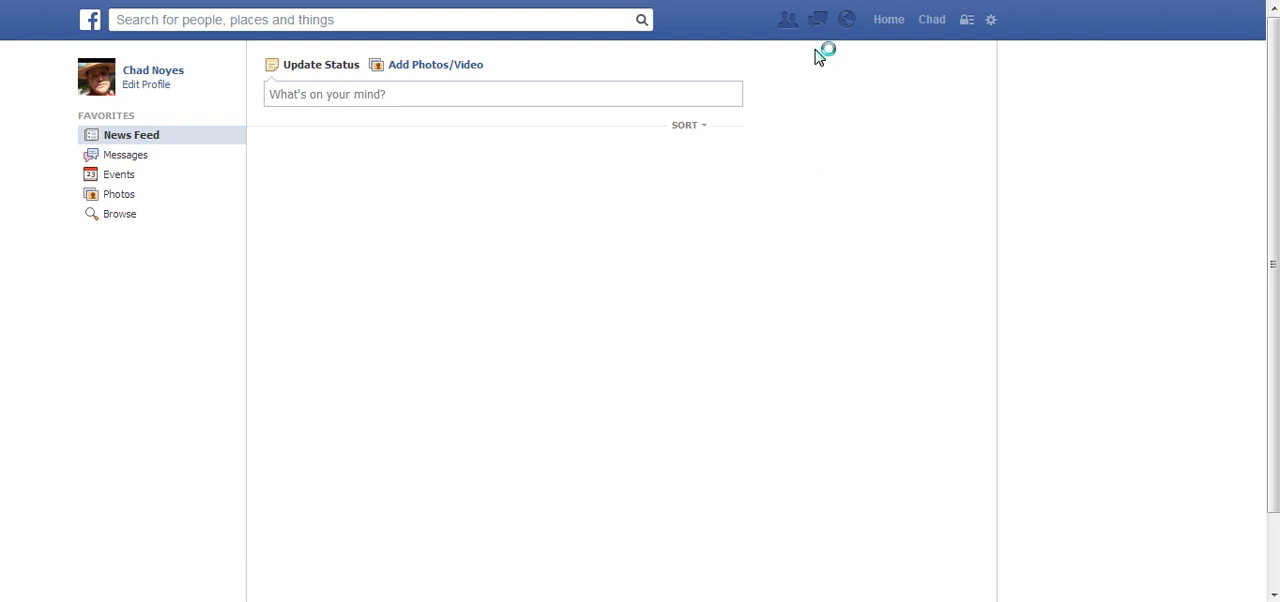
pyautogui.moveTo(838, 100)
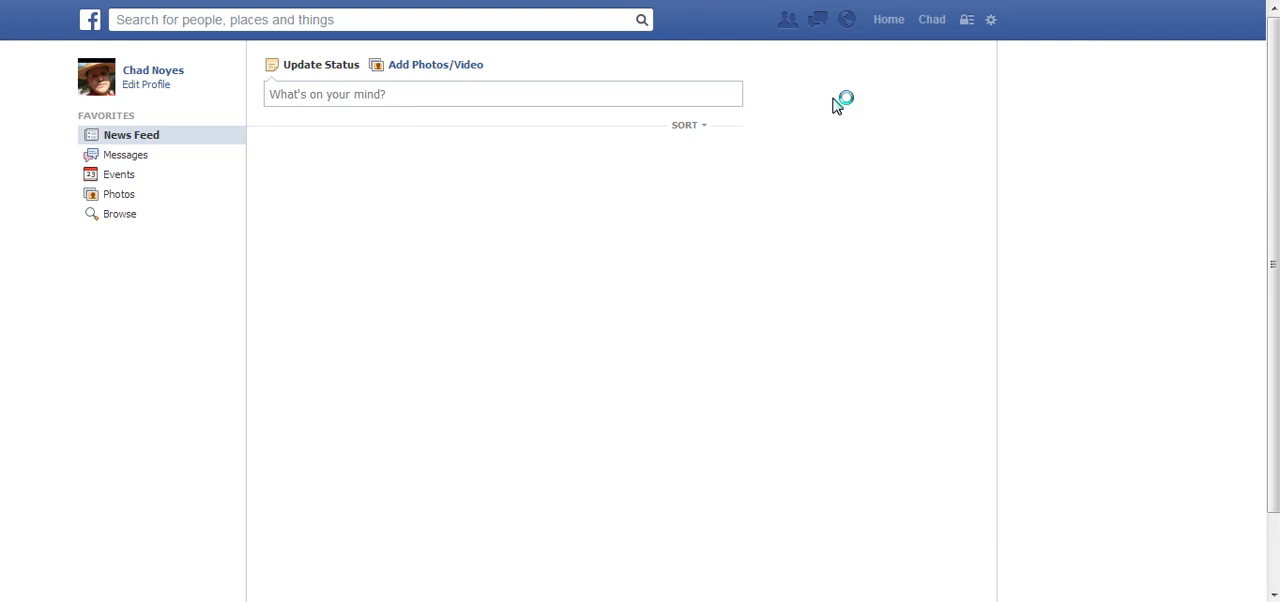
pyautogui.moveTo(833, 112)
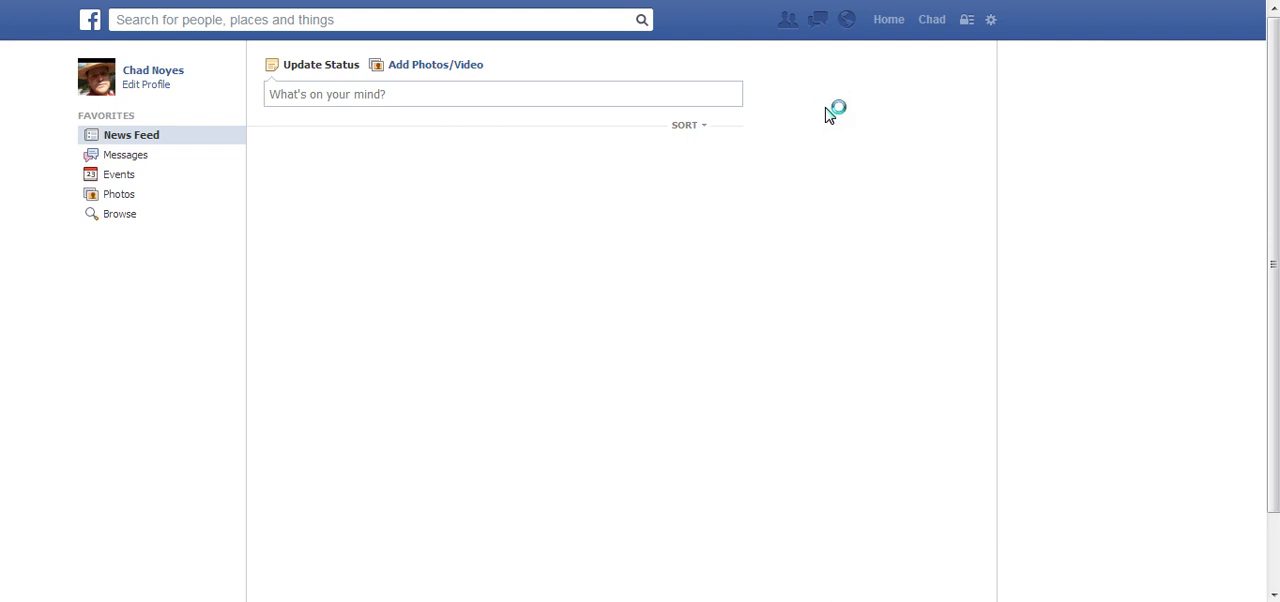
pyautogui.moveTo(849, 153)
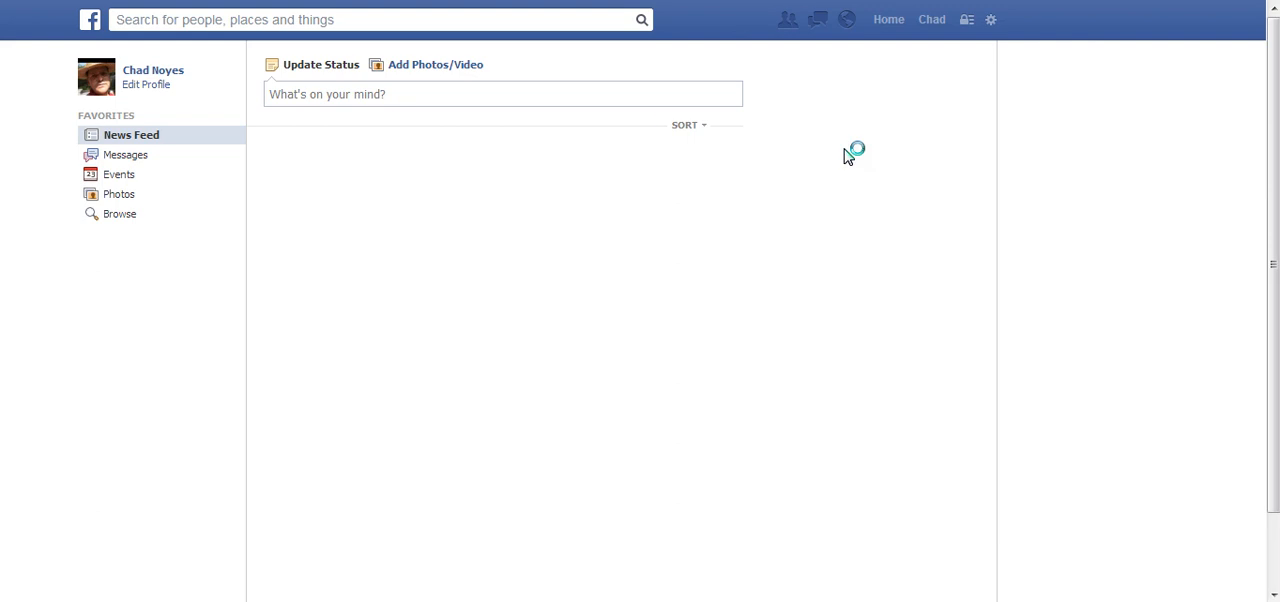
pyautogui.moveTo(577, 70)
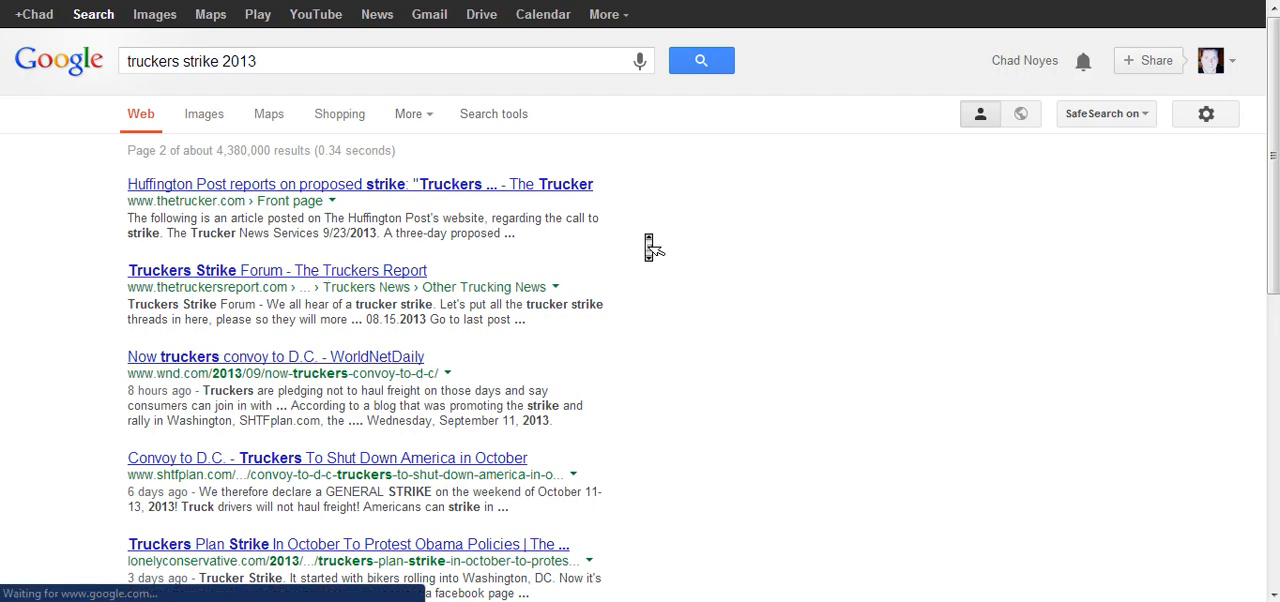
# Step: Scroll down page 2 of truckers strike 2013 results, then back to the top
pyautogui.scroll(-3)
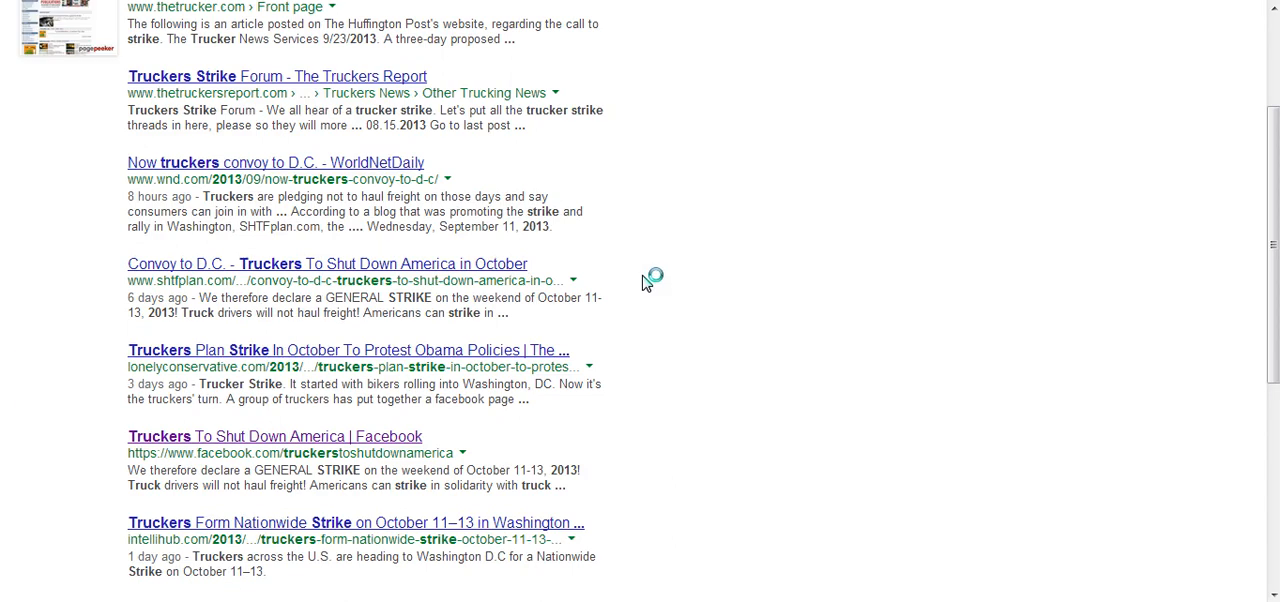
pyautogui.scroll(-3)
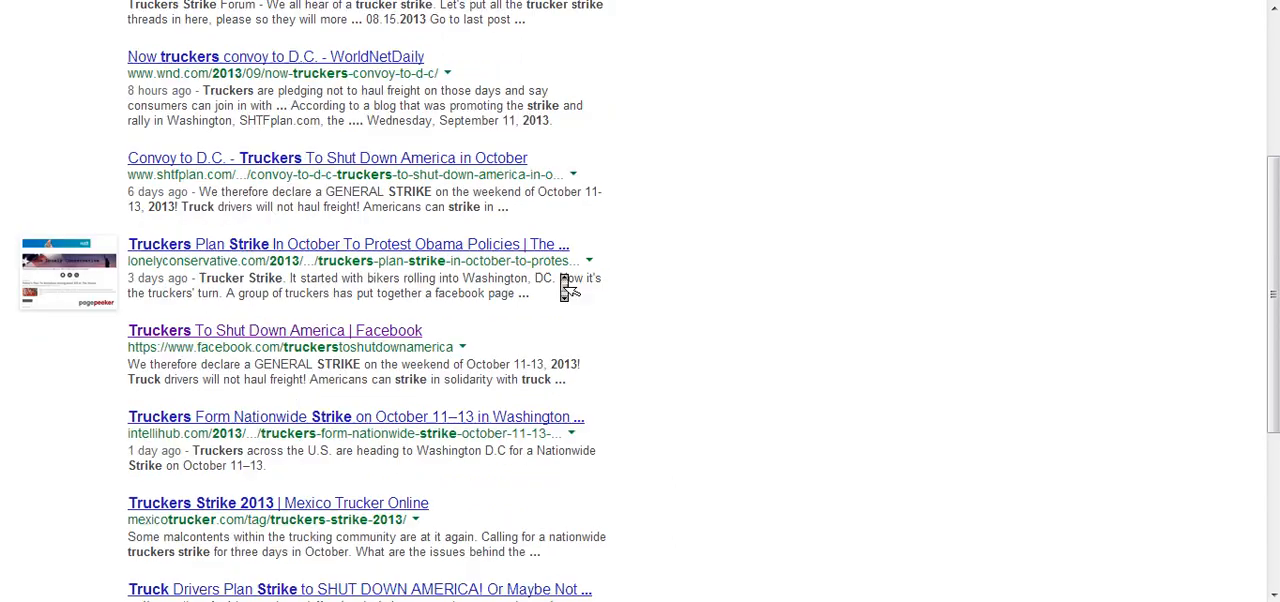
pyautogui.scroll(-3)
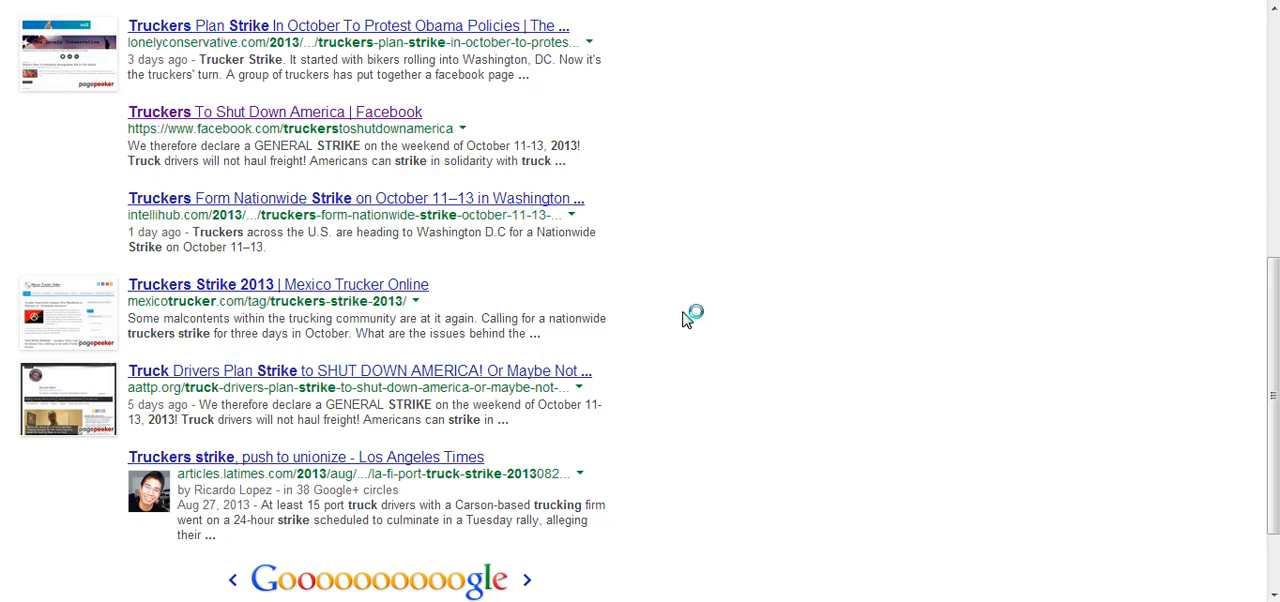
pyautogui.scroll(3)
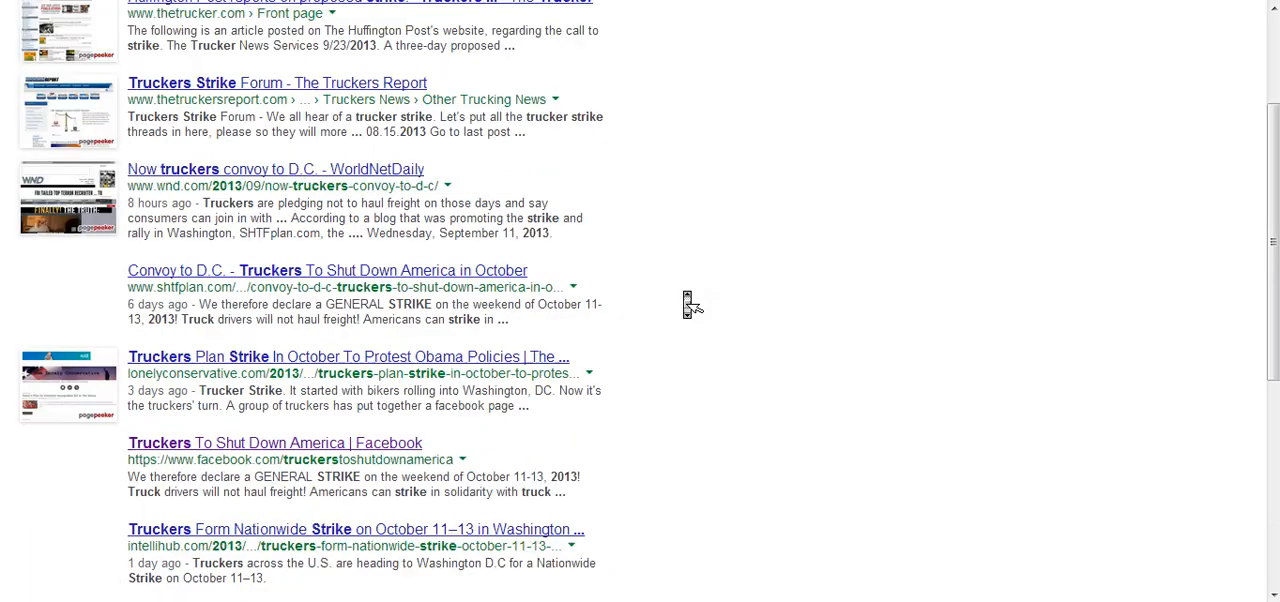
pyautogui.scroll(3)
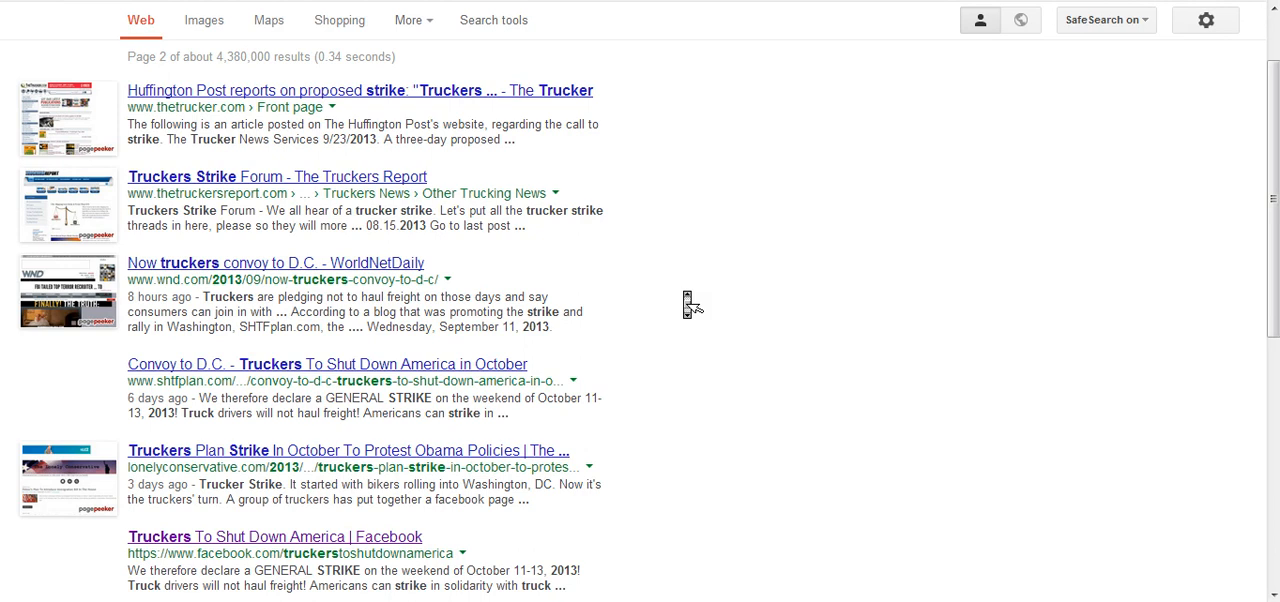
pyautogui.moveTo(630, 380)
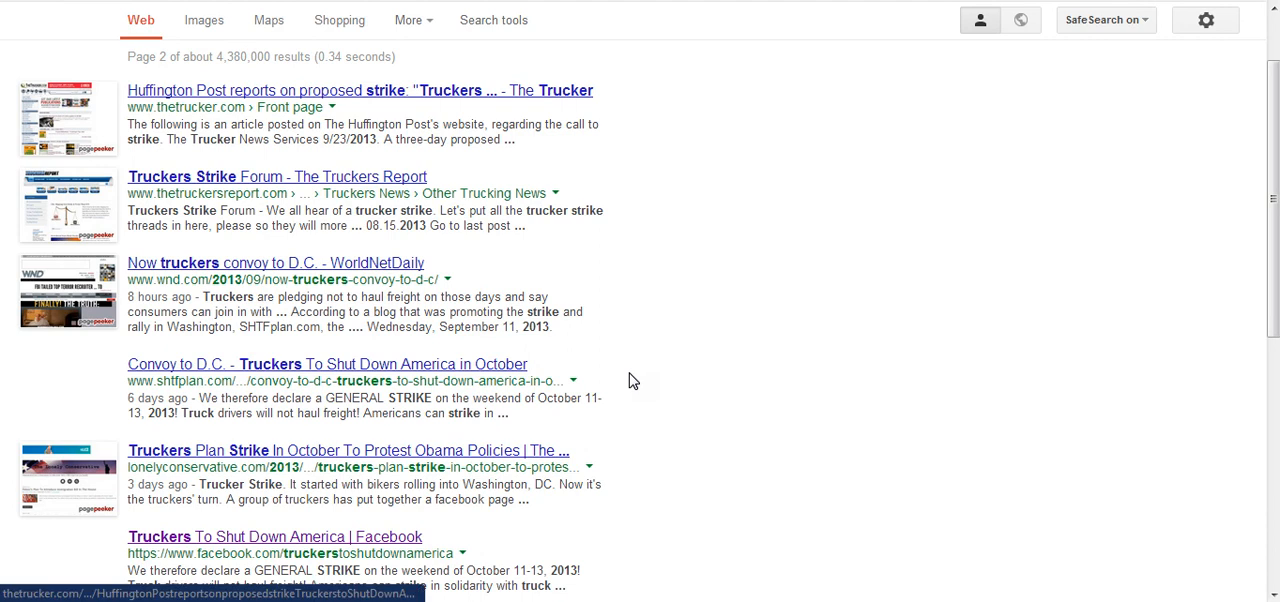
pyautogui.moveTo(632, 380)
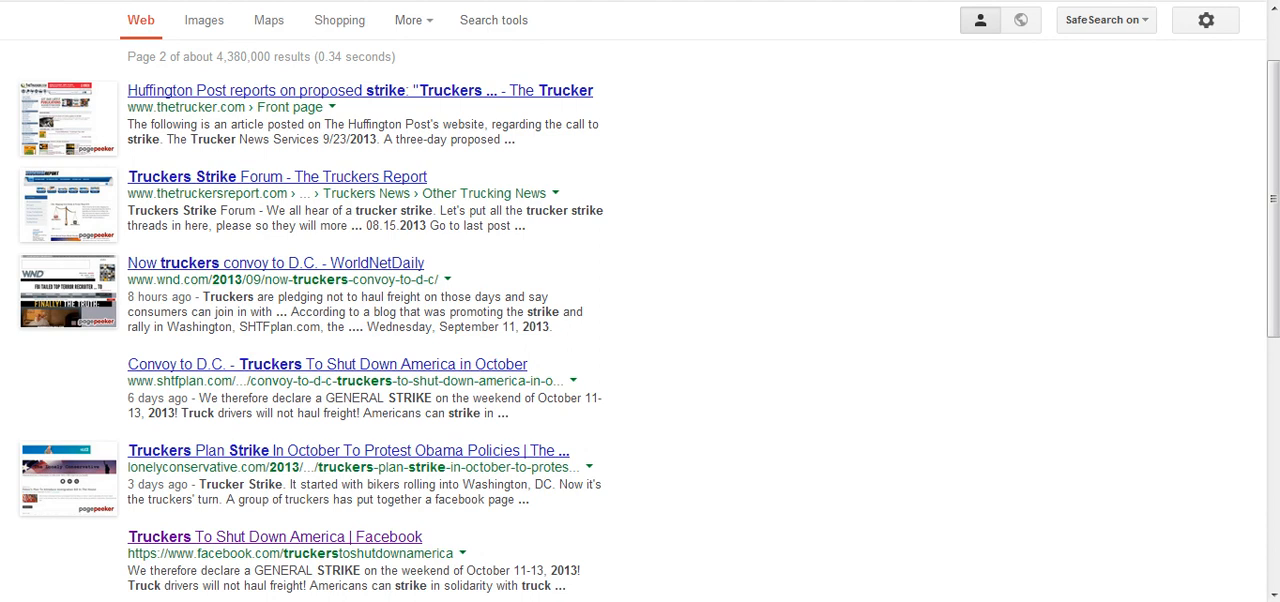
# Step: Switch the trucker strike search to Images and scroll the photo grid
pyautogui.click(204, 19)
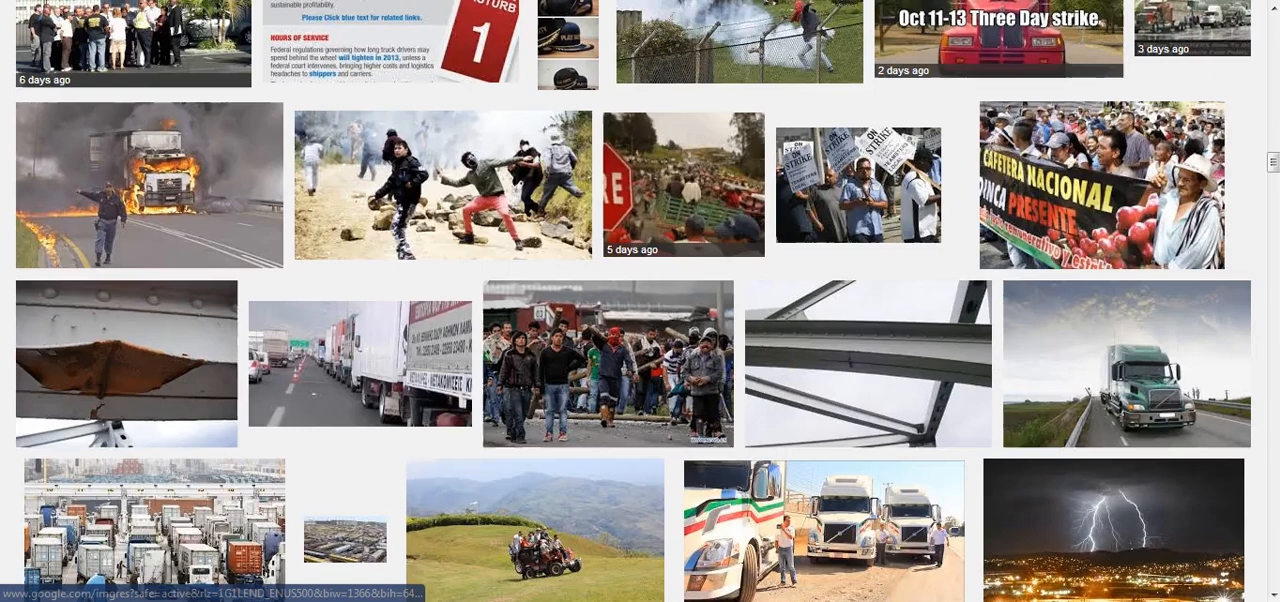
pyautogui.scroll(-3)
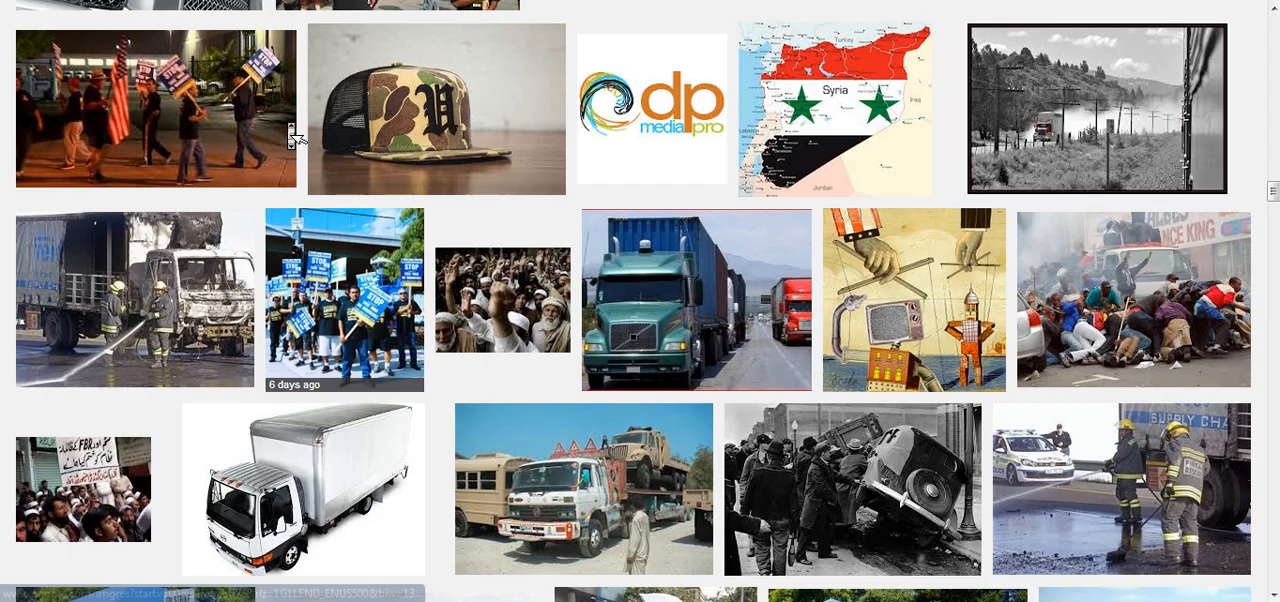
pyautogui.moveTo(438, 455)
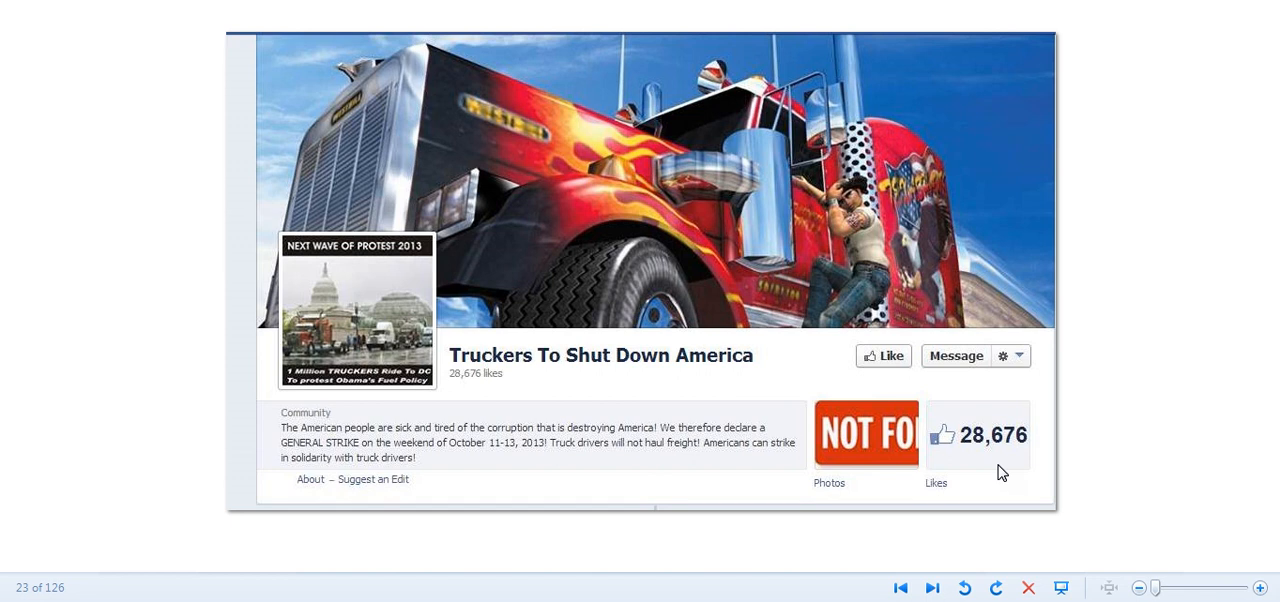
pyautogui.moveTo(988, 470)
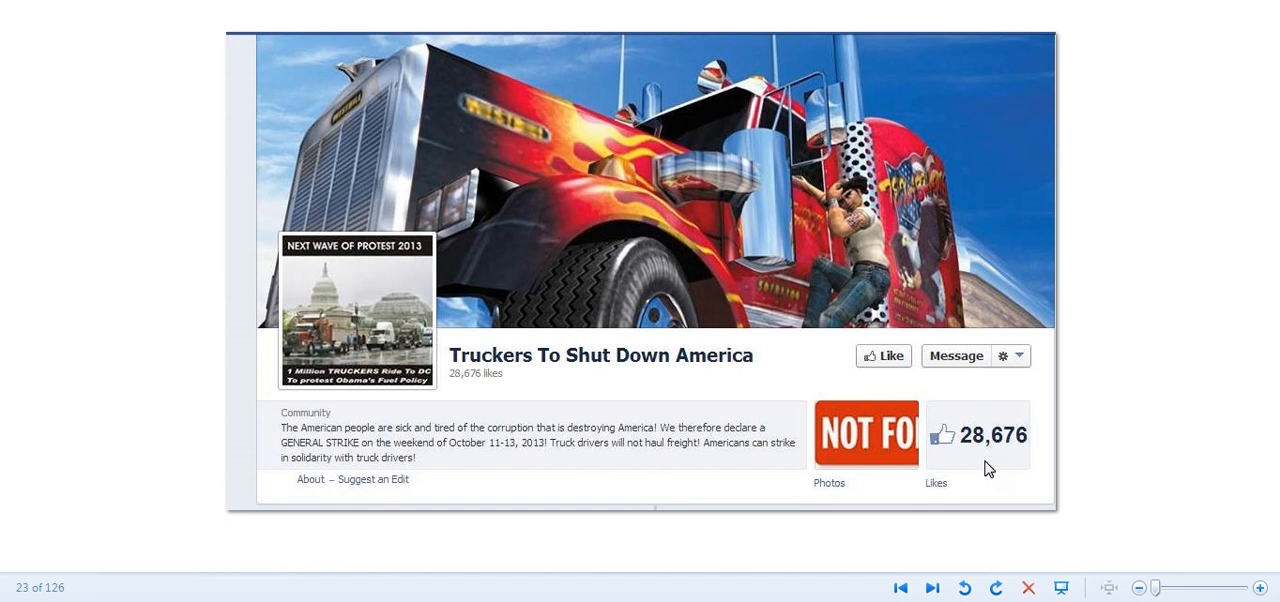
pyautogui.moveTo(839, 544)
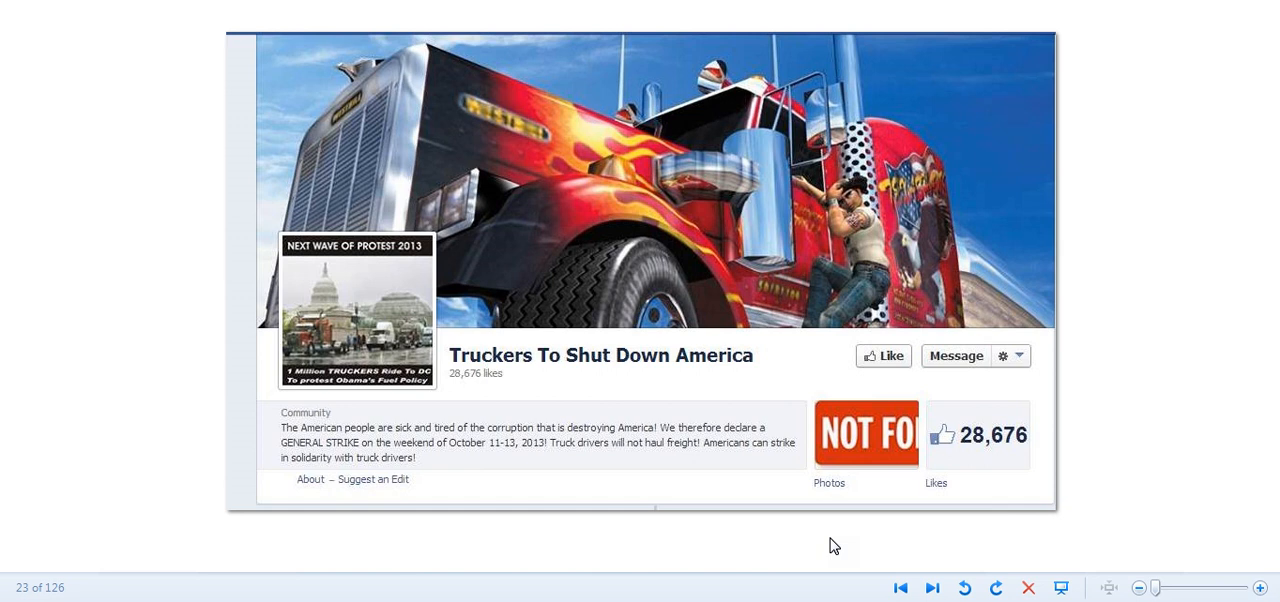
pyautogui.moveTo(932, 587)
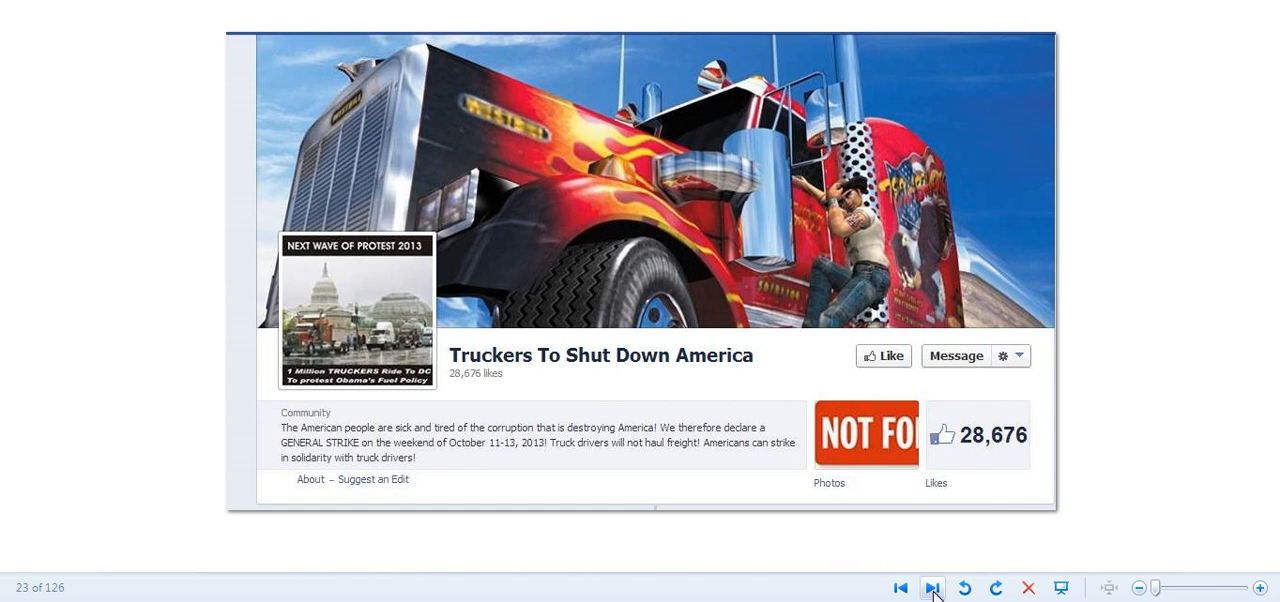
# Step: Step to image 24, then back to image 23, the 28,676-likes page screenshot
pyautogui.click(932, 587)
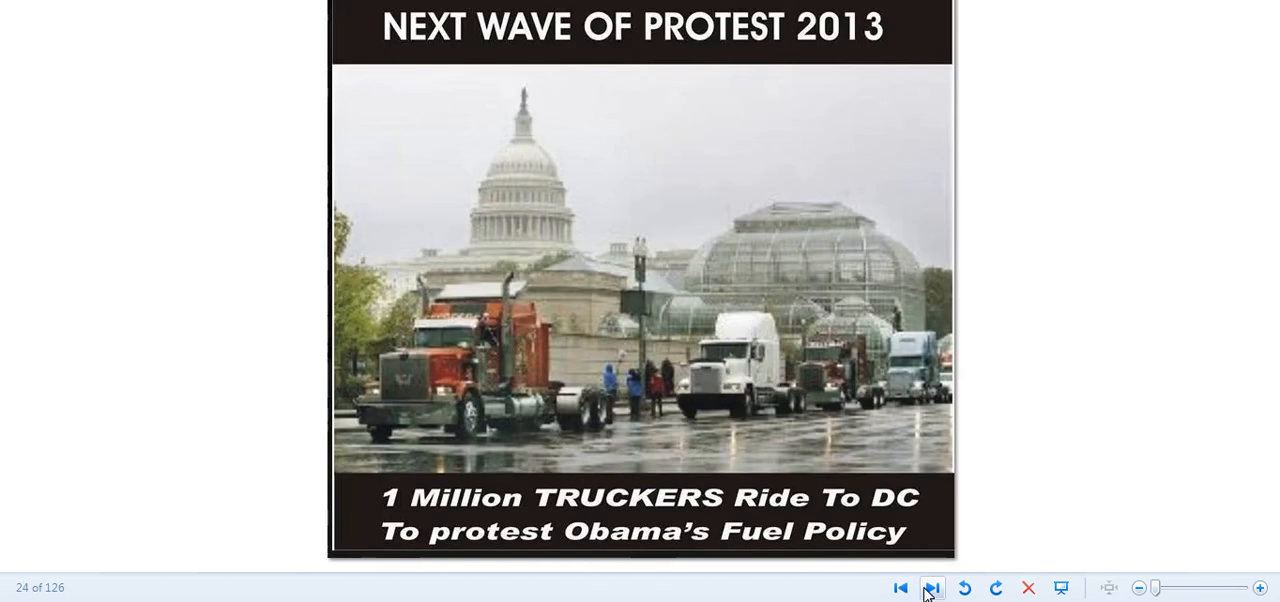
pyautogui.click(899, 588)
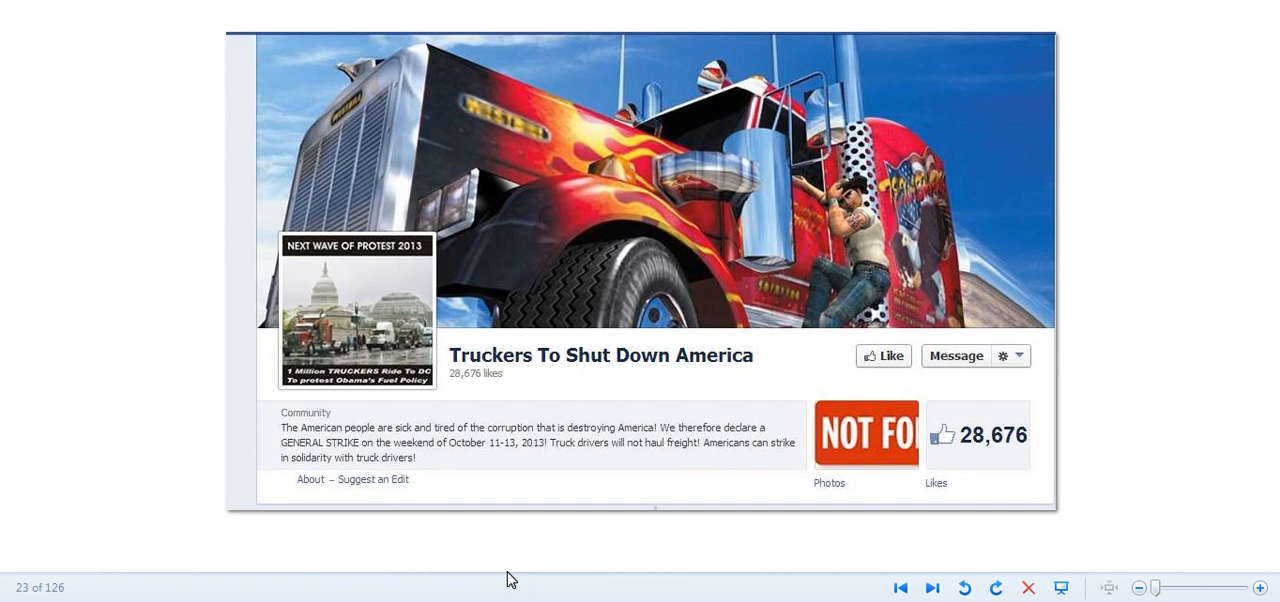
pyautogui.moveTo(492, 572)
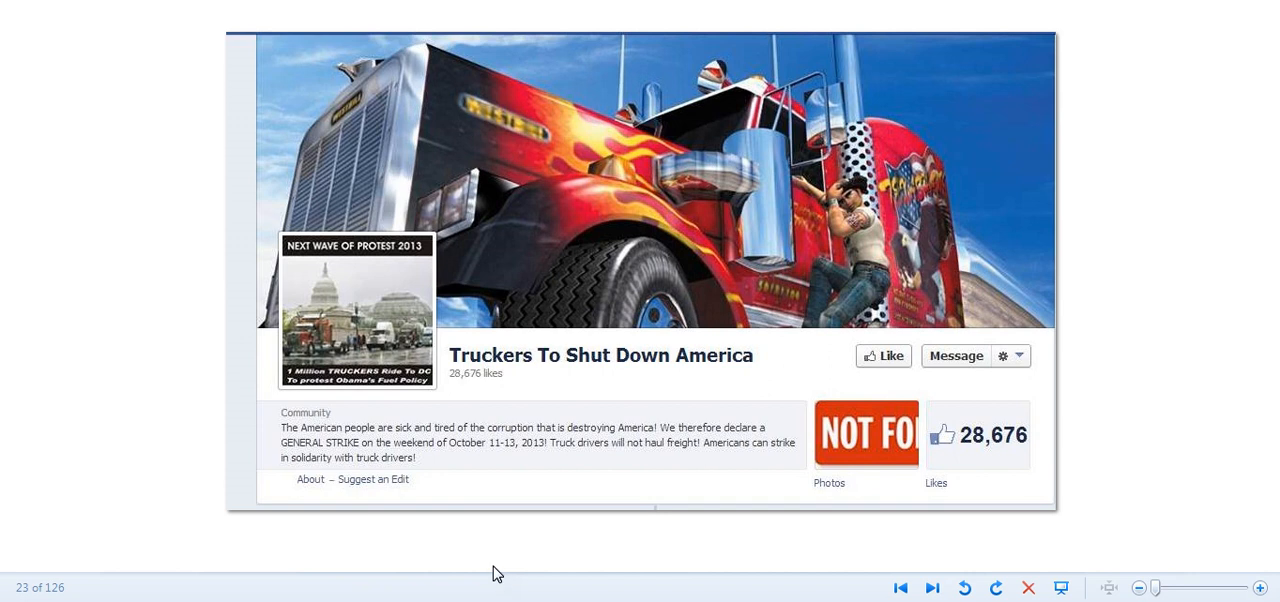
pyautogui.moveTo(562, 566)
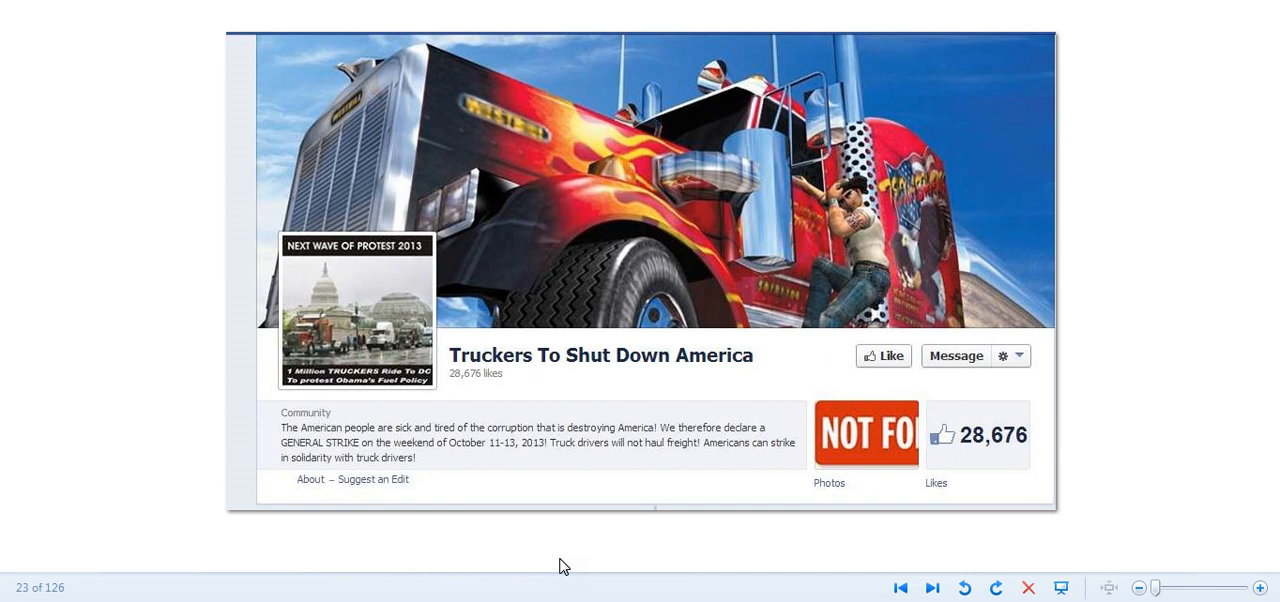
pyautogui.moveTo(205, 530)
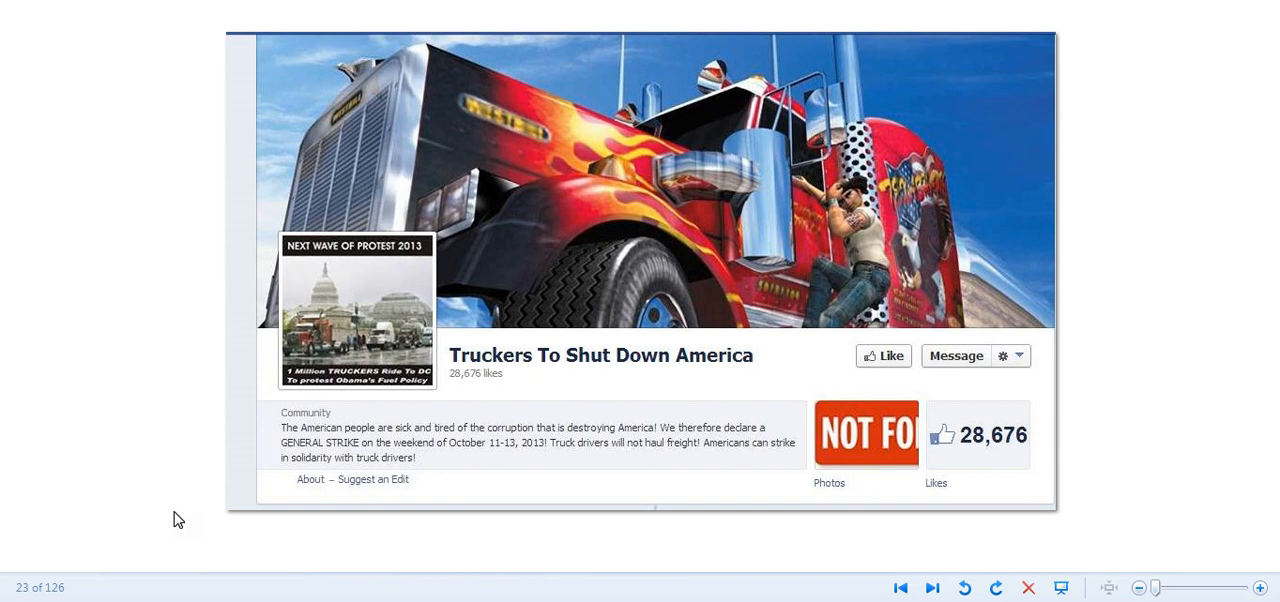
pyautogui.moveTo(207, 502)
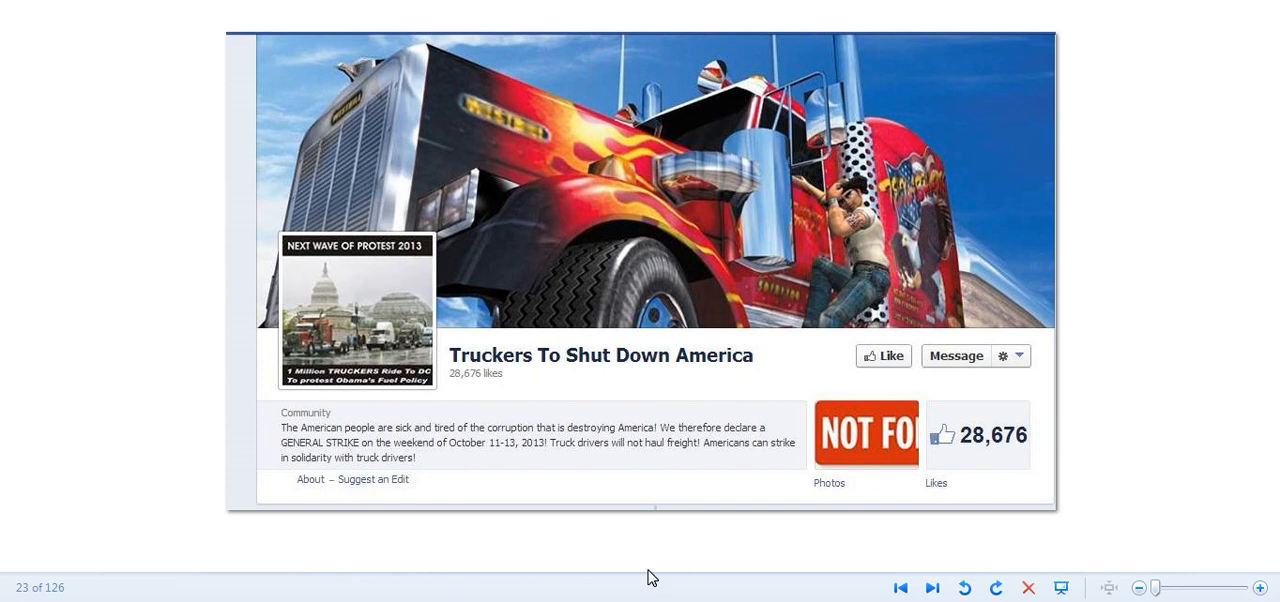
pyautogui.moveTo(616, 562)
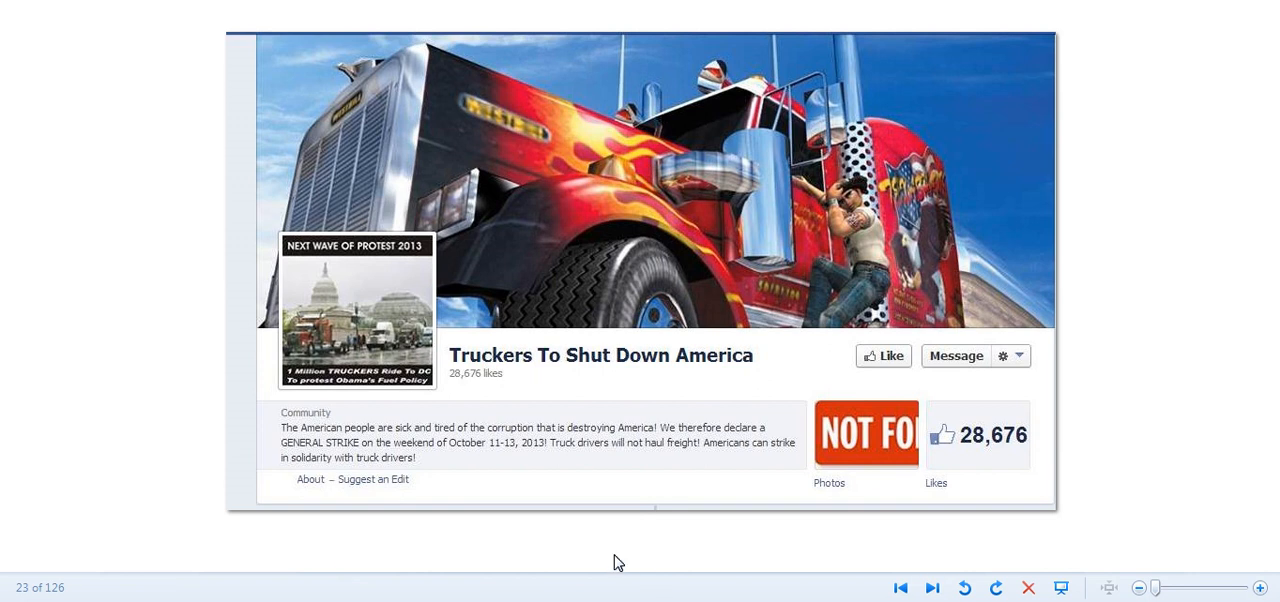
pyautogui.click(932, 587)
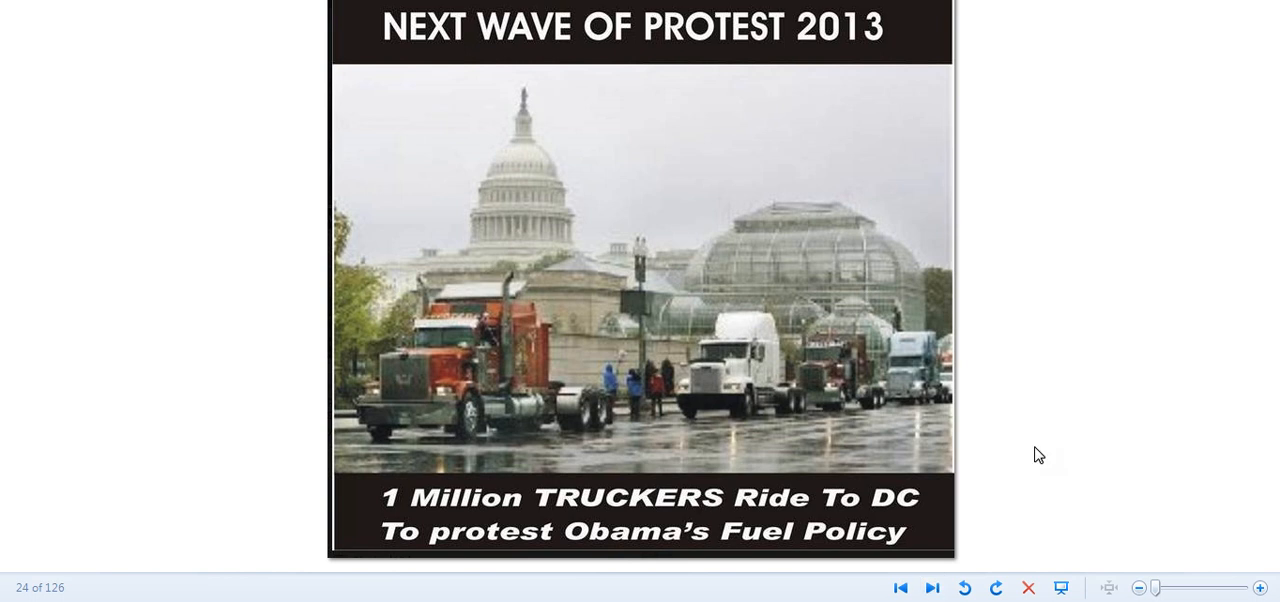
pyautogui.moveTo(1062, 80)
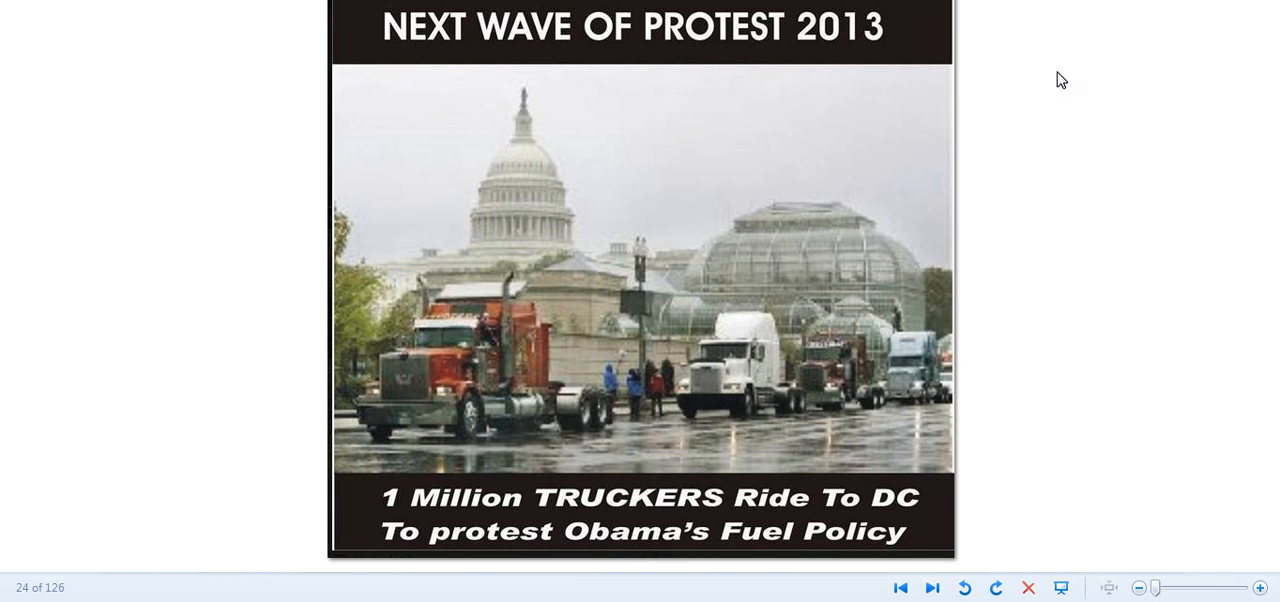
pyautogui.moveTo(1053, 30)
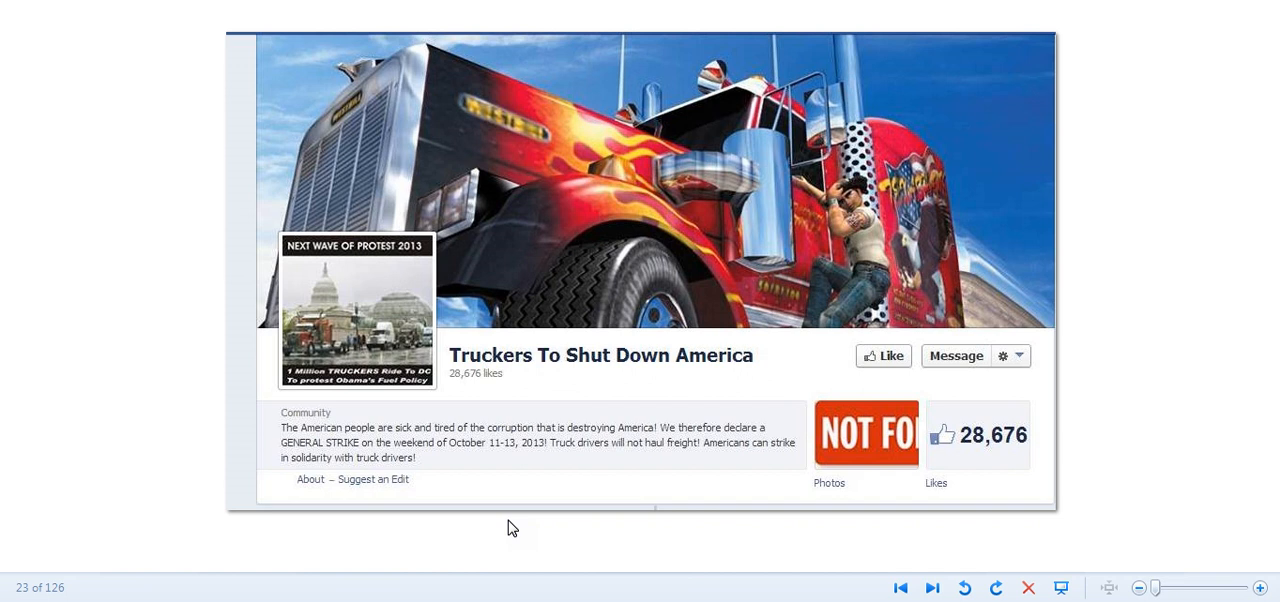
pyautogui.moveTo(599, 529)
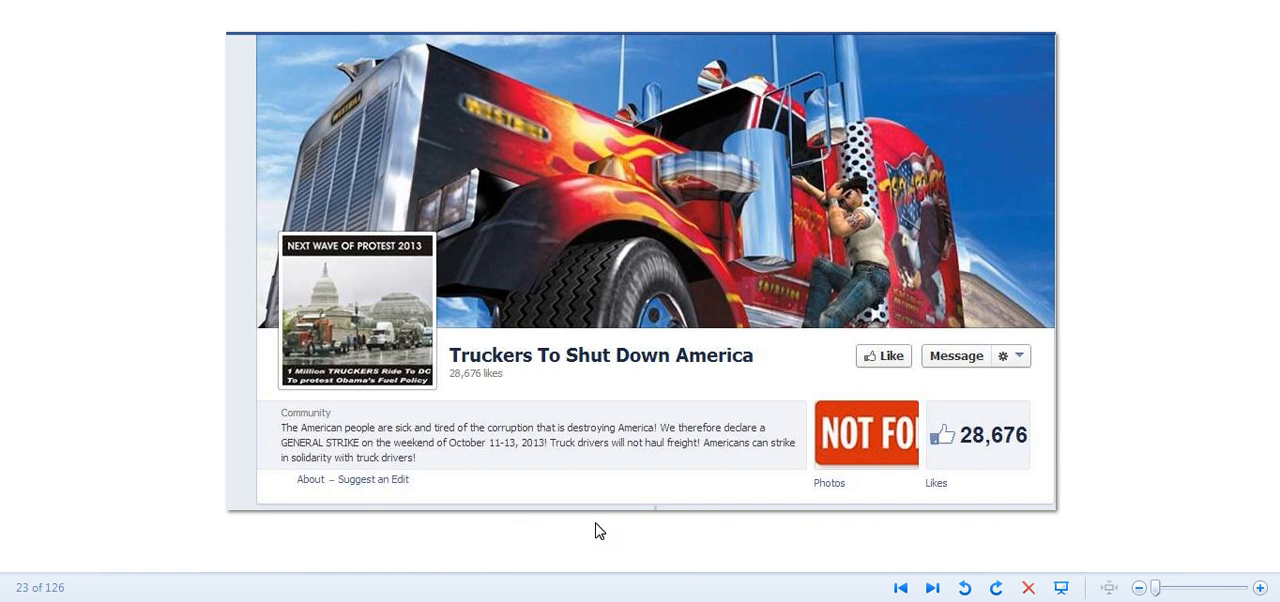
pyautogui.moveTo(454, 557)
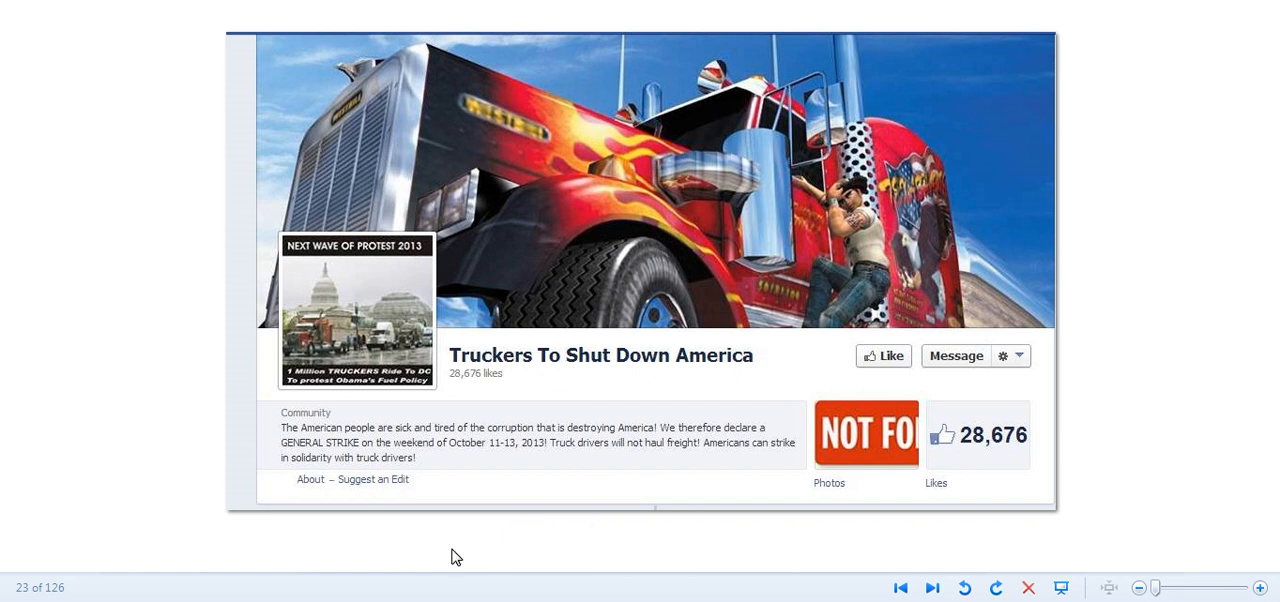